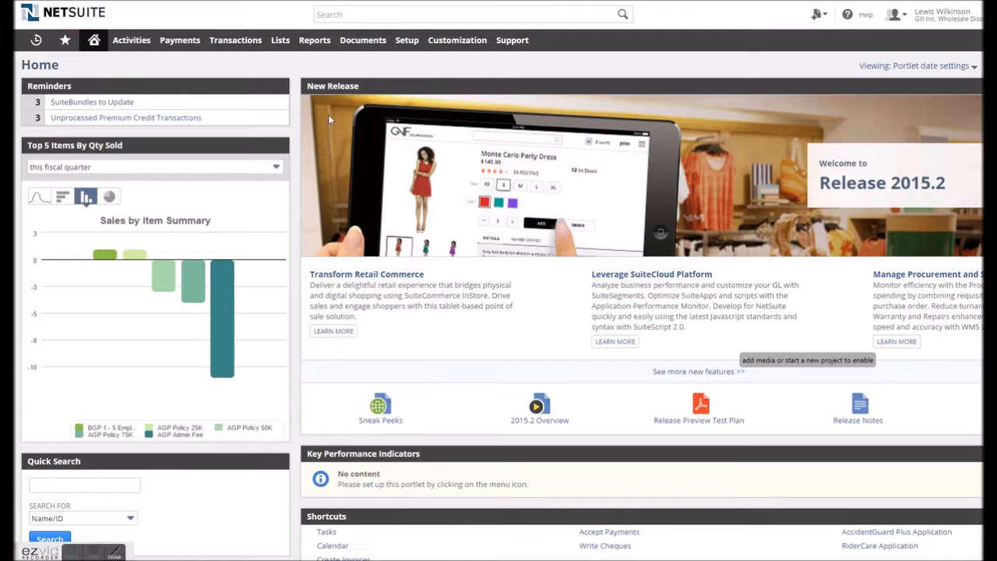
Reach the CRM feature list on the Enable Features page
left_click(407, 41)
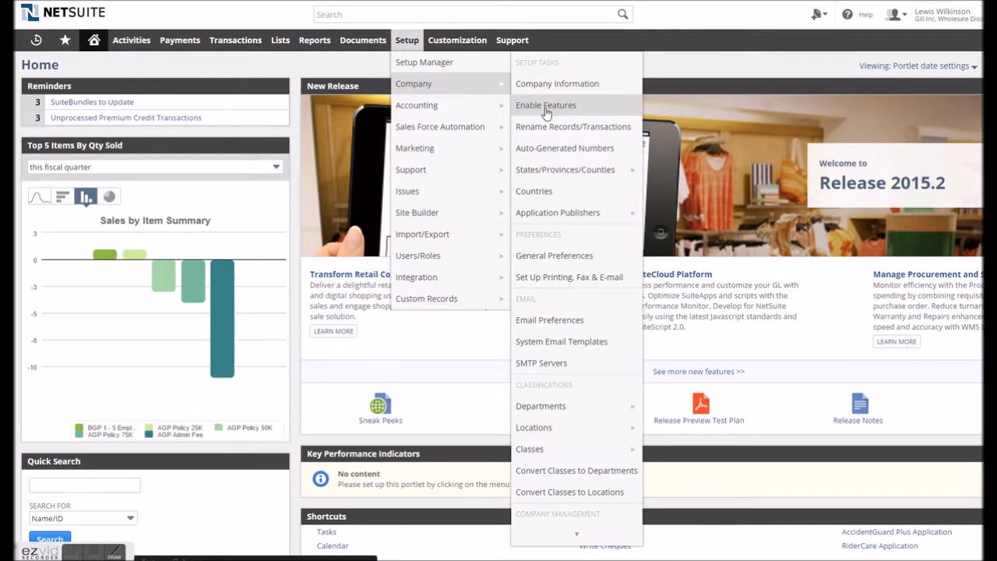
left_click(546, 105)
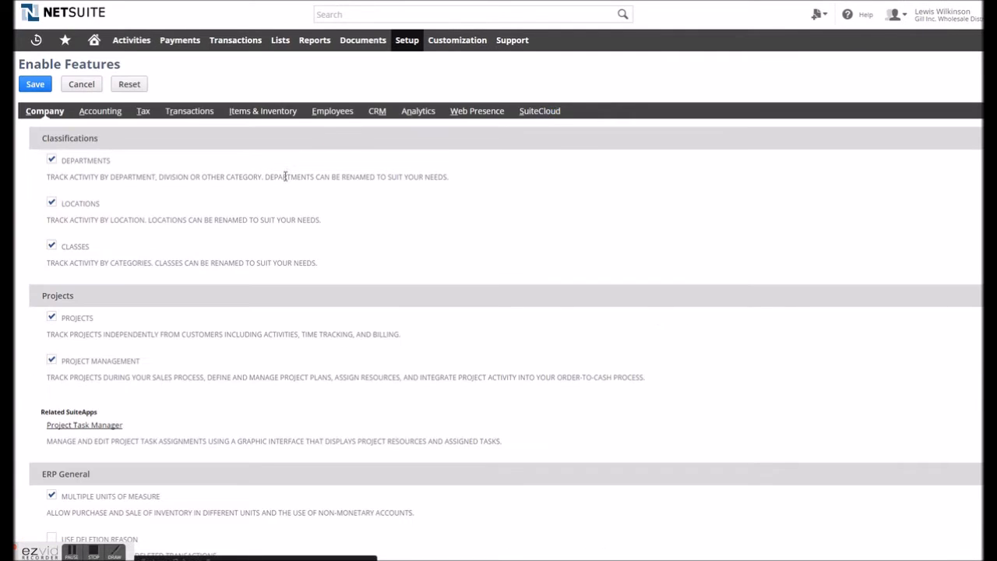
left_click(376, 110)
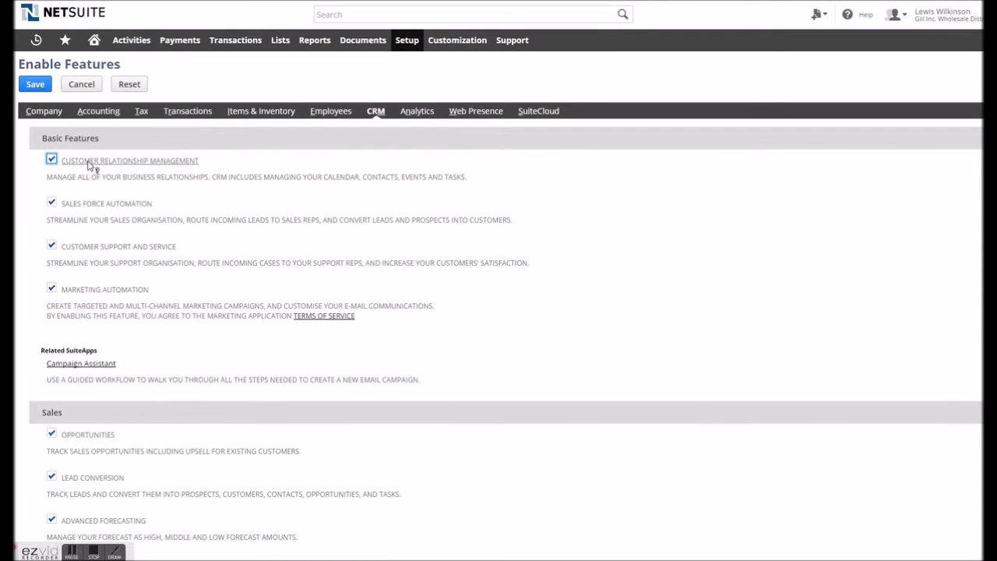
Keep Customer Support and Service enabled, read its field help, and review the Support features
left_click(51, 246)
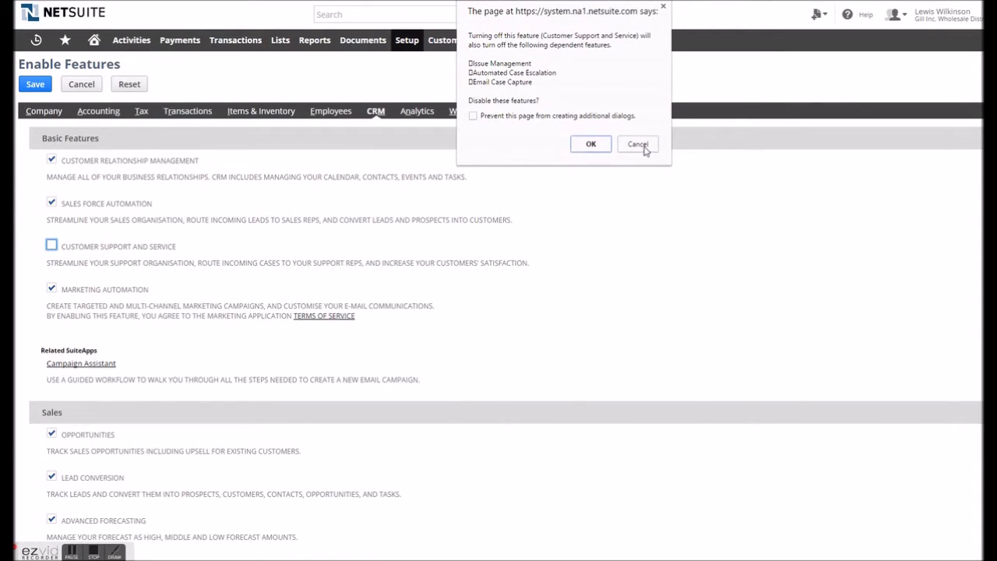
left_click(639, 143)
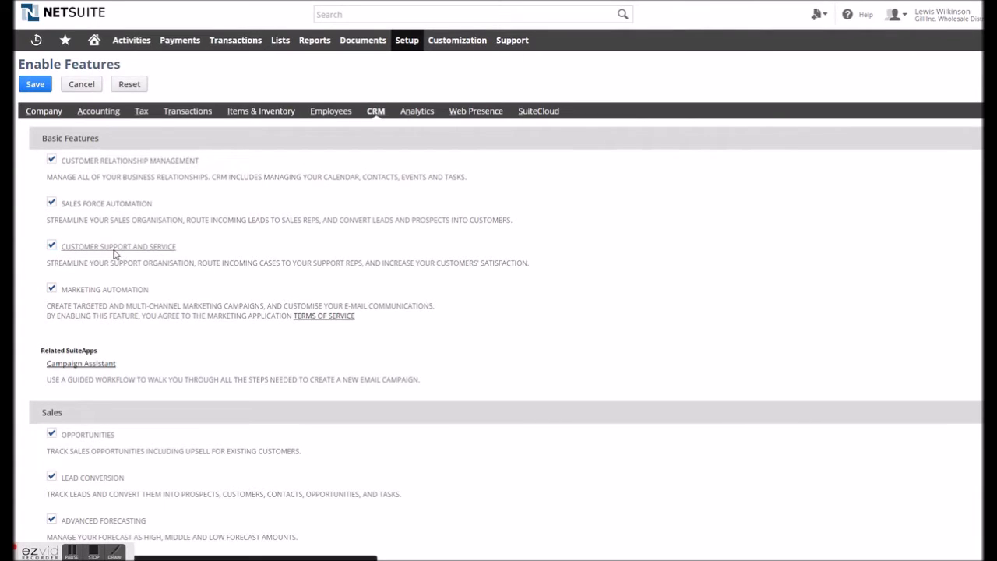
left_click(118, 246)
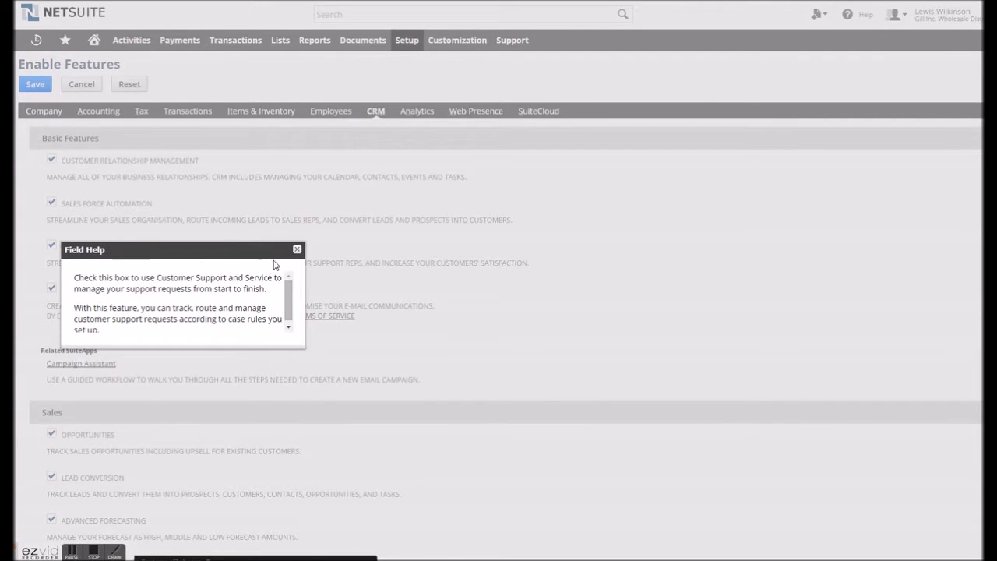
left_click(296, 249)
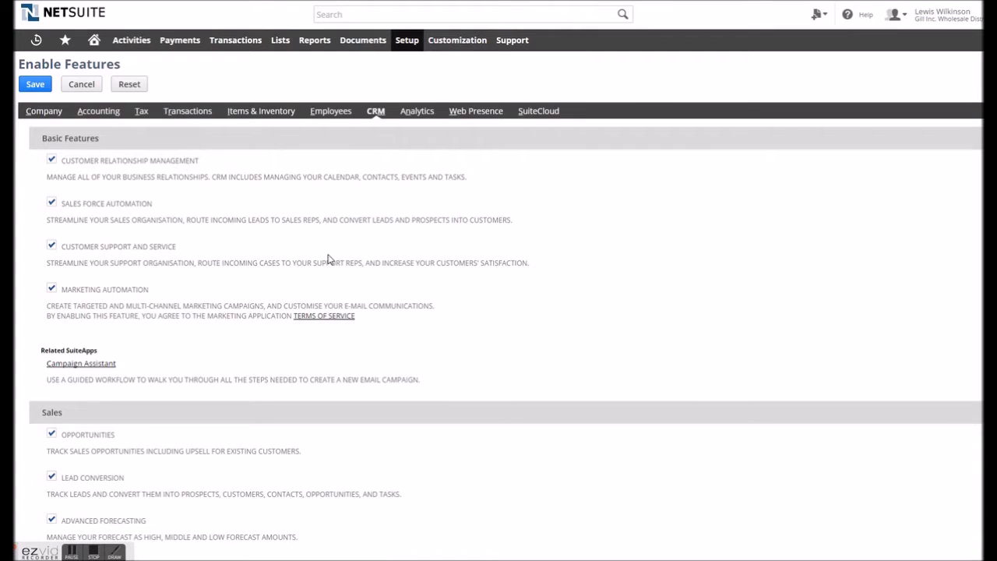
scroll("down", 3)
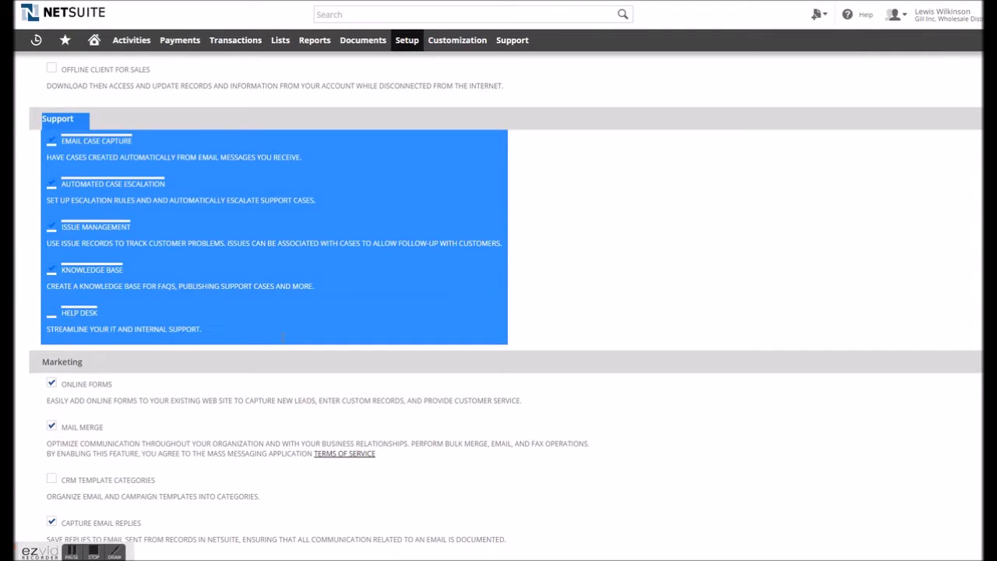
mouse_move(573, 271)
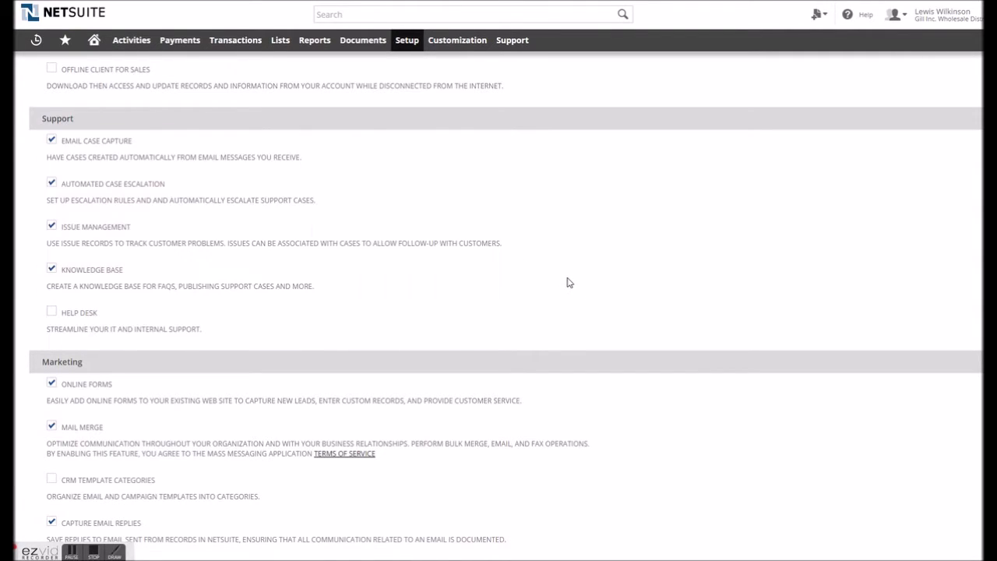
Review the general support preferences under Set Up Support
left_click(406, 41)
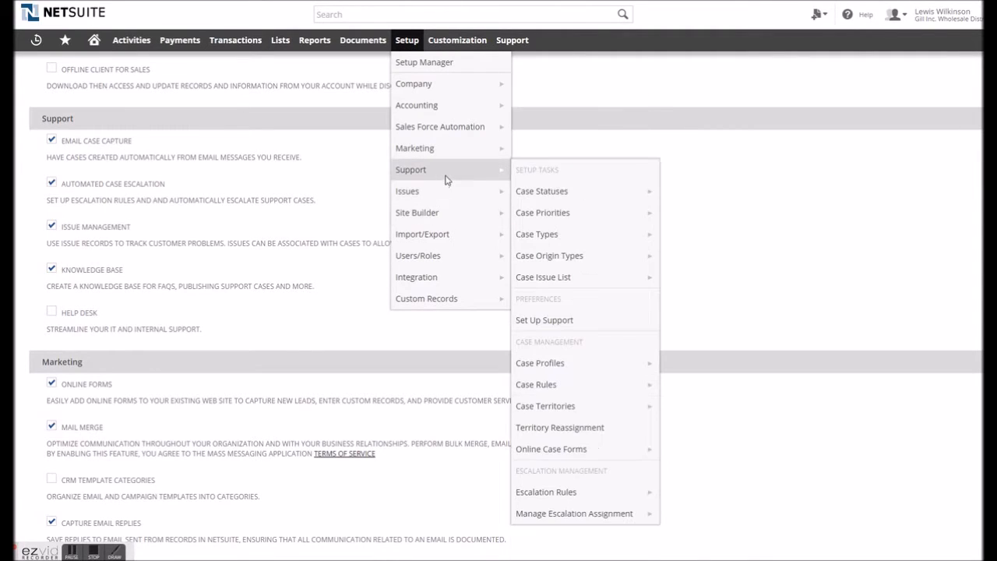
mouse_move(545, 321)
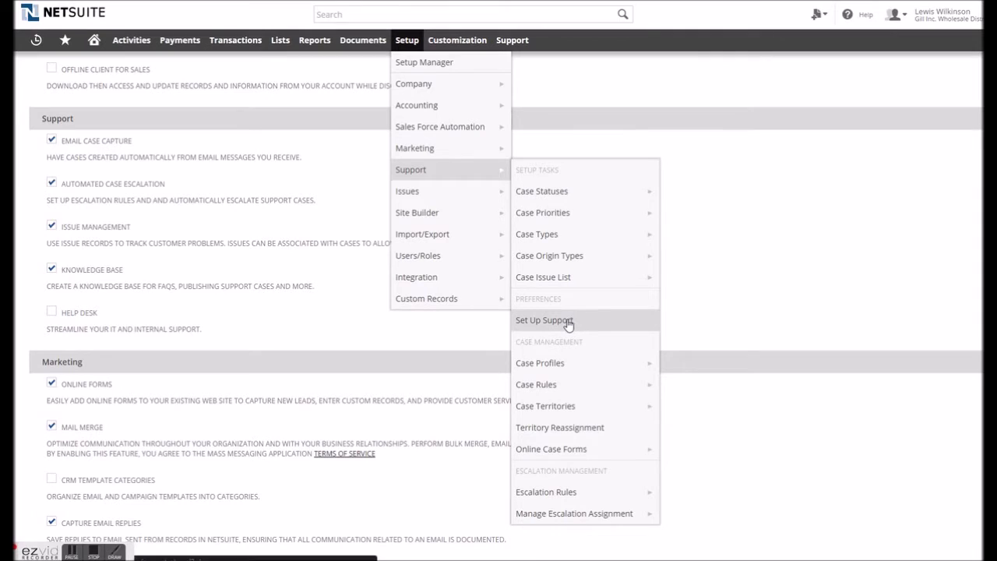
left_click(544, 321)
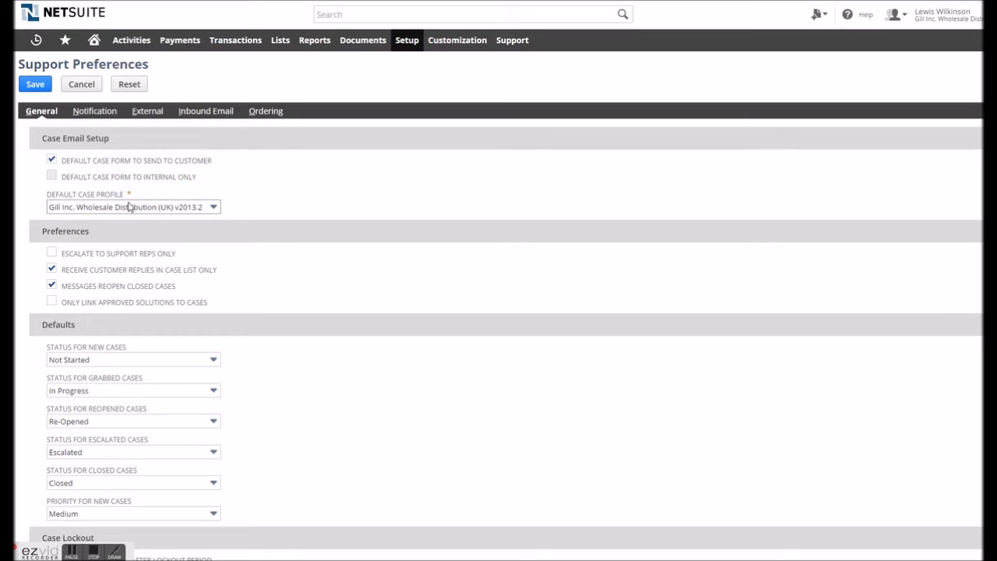
scroll("down", 3)
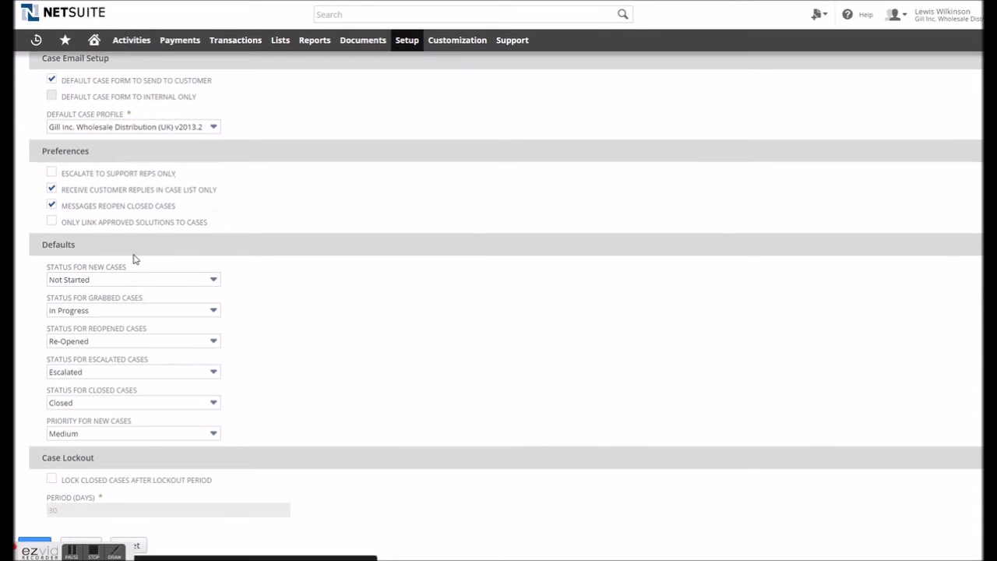
mouse_move(113, 358)
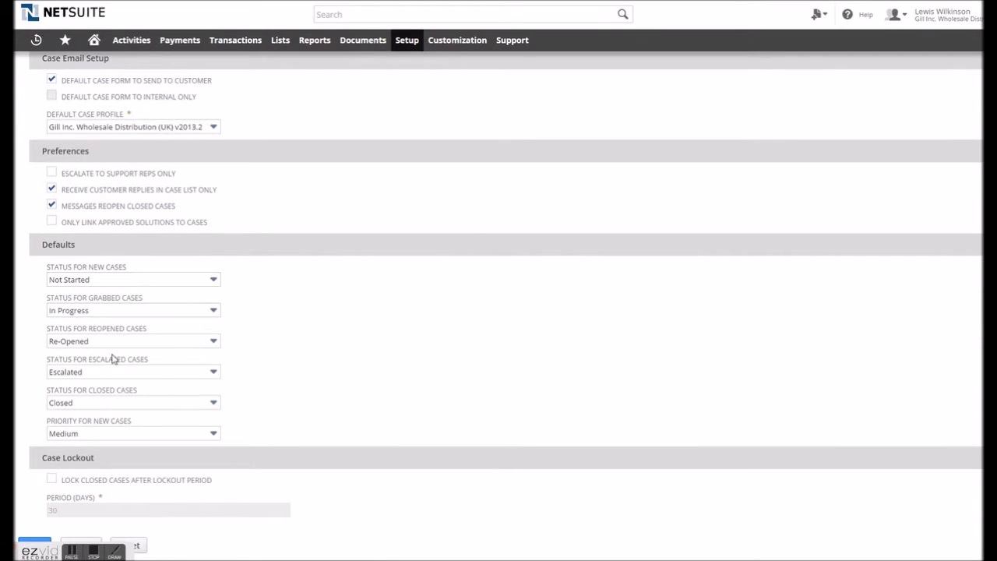
mouse_move(115, 495)
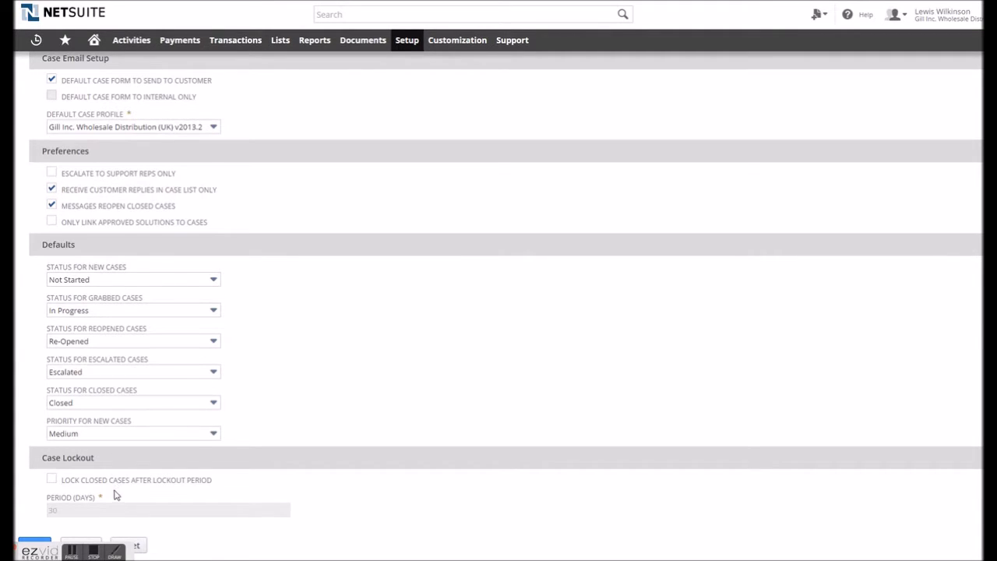
scroll("up", 3)
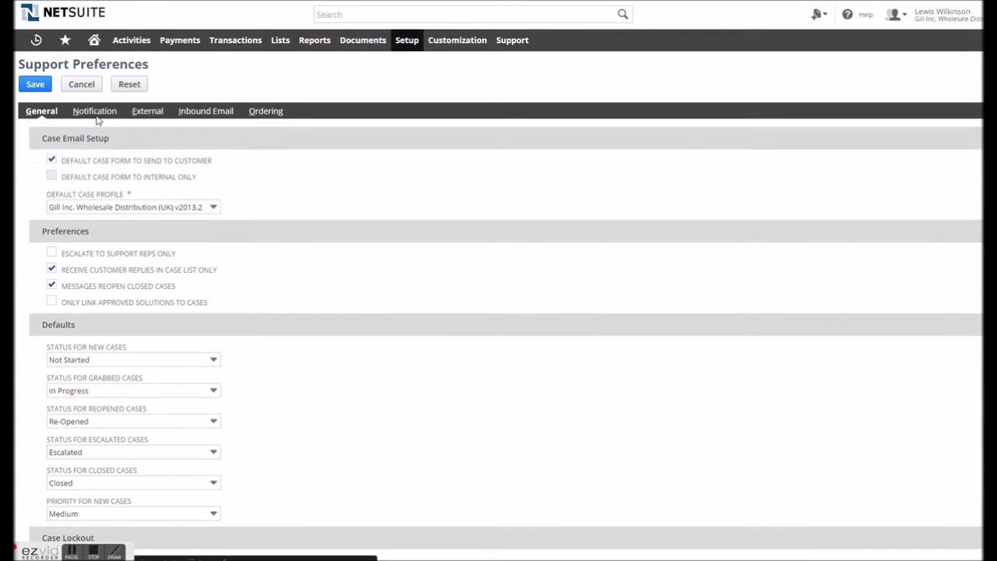
Review the Notification, External and Inbound Email case settings
left_click(93, 111)
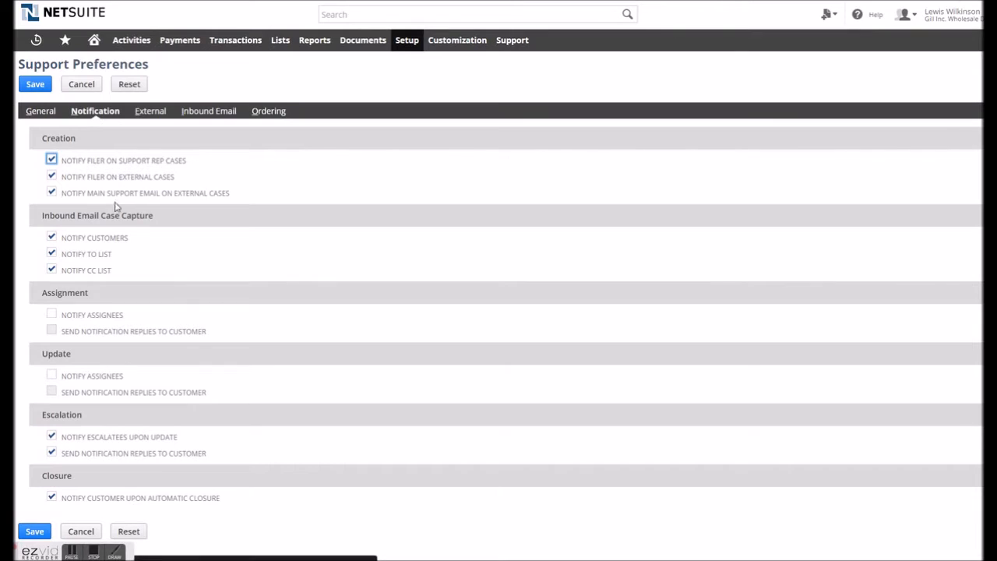
mouse_move(103, 287)
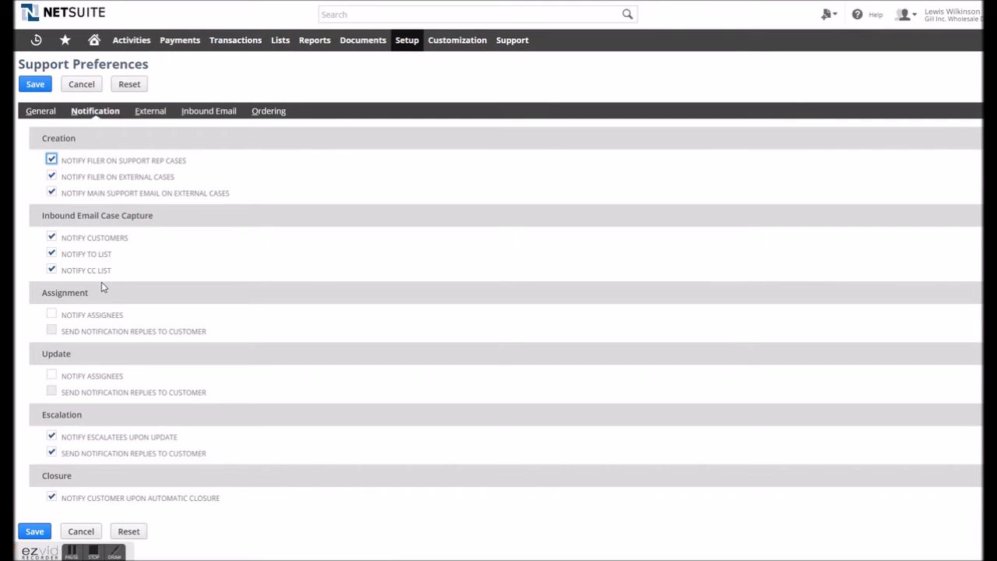
mouse_move(112, 134)
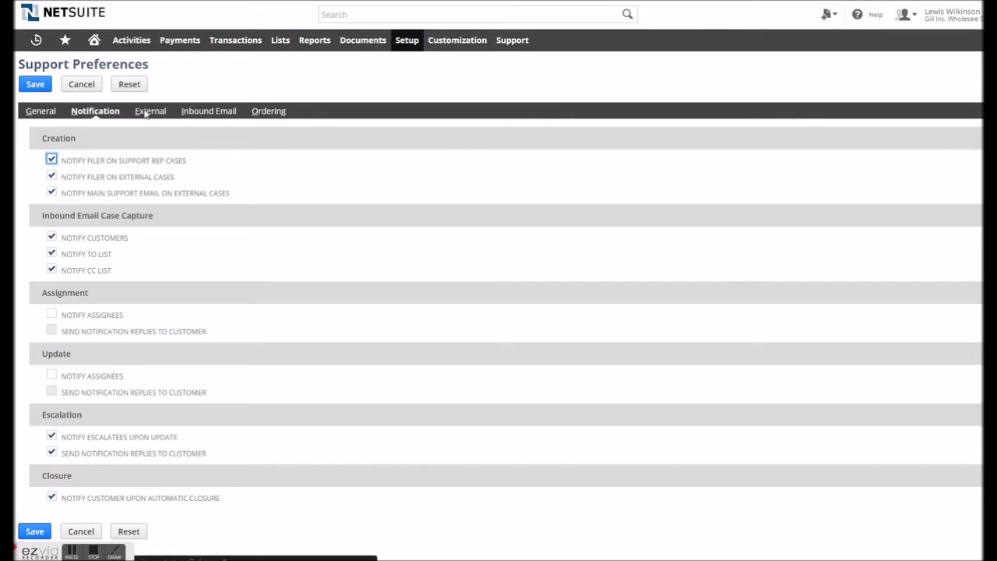
left_click(147, 110)
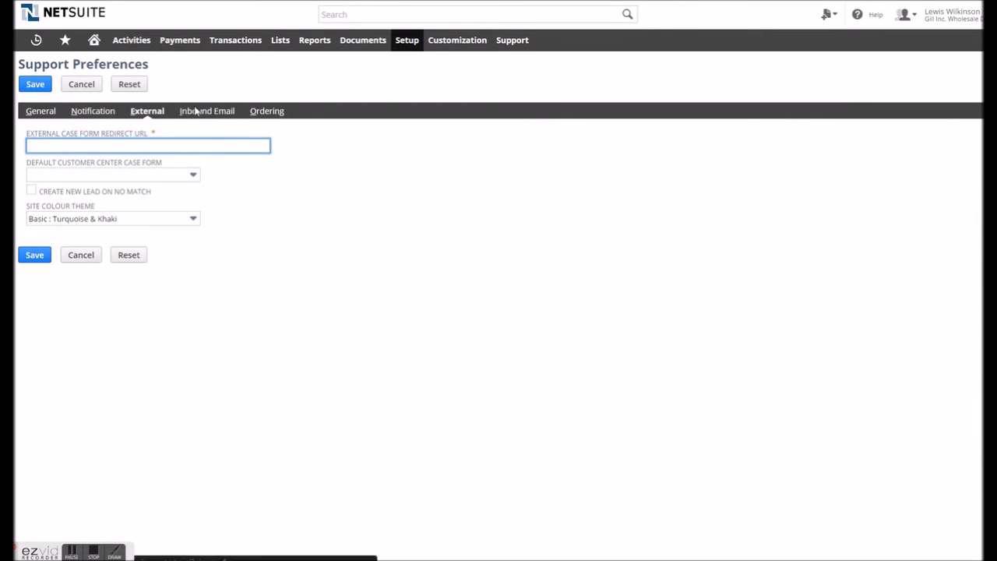
left_click(206, 111)
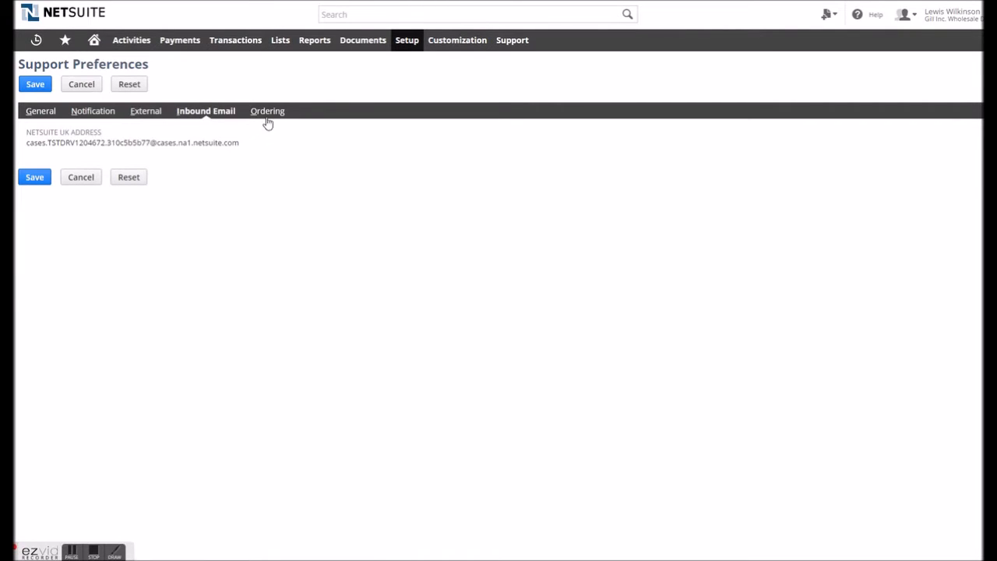
left_click(268, 110)
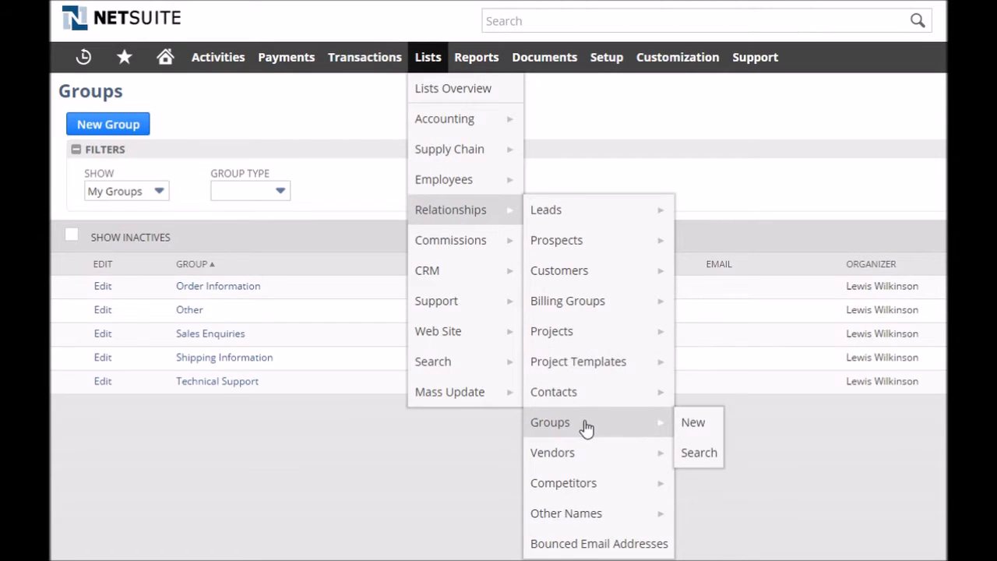
Create a static employee group and mark Technical Support as a support group
left_click(692, 421)
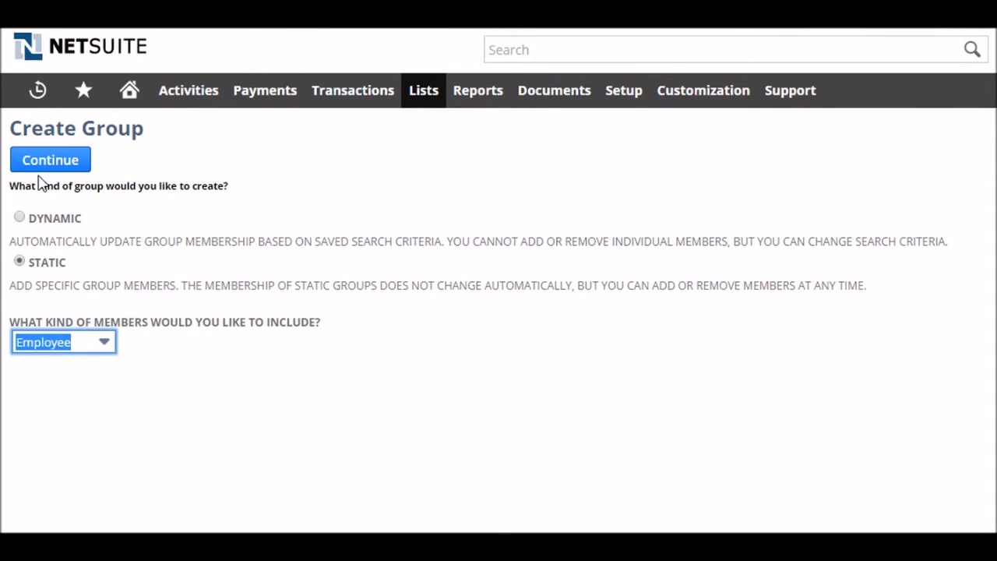
left_click(50, 159)
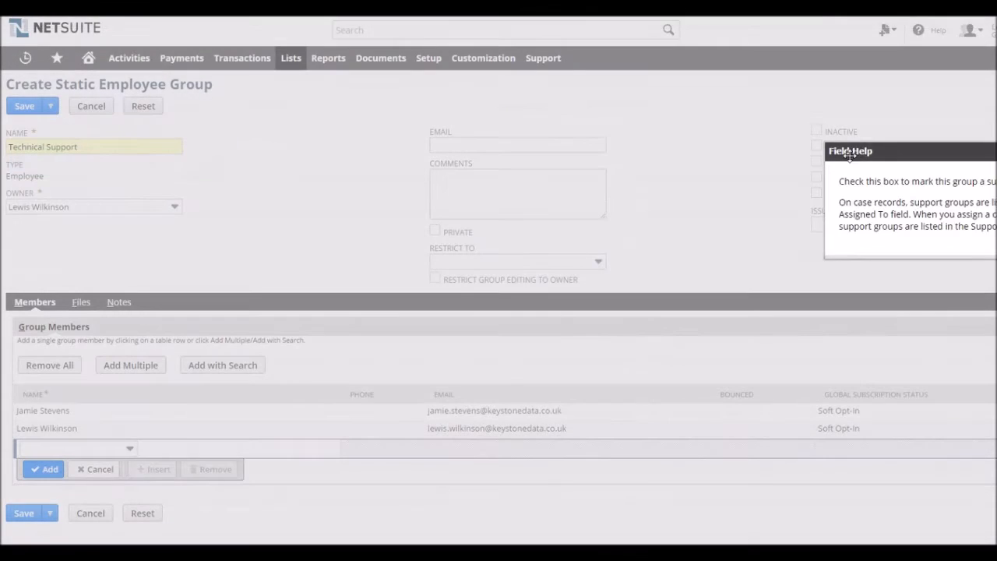
left_click(816, 146)
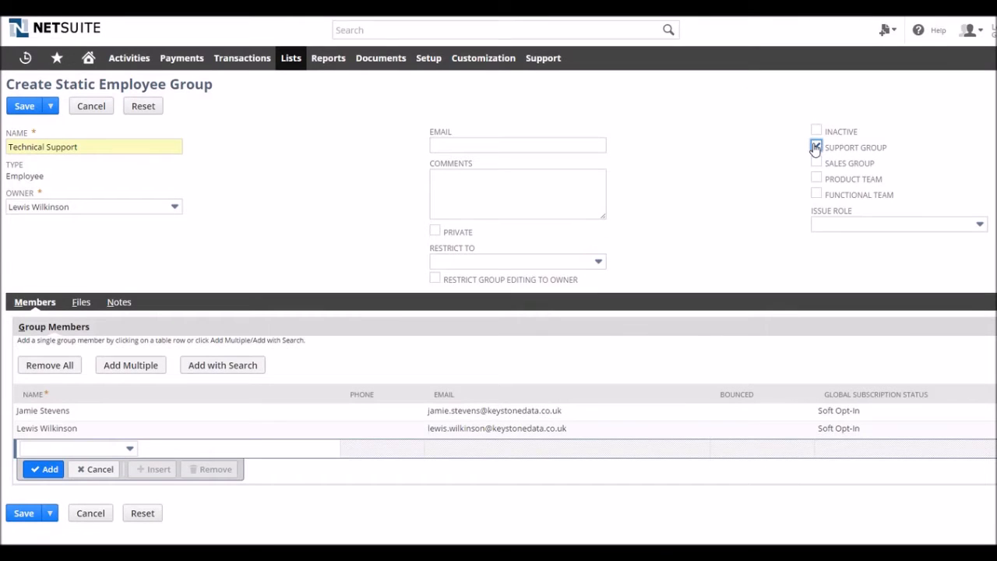
left_click(816, 146)
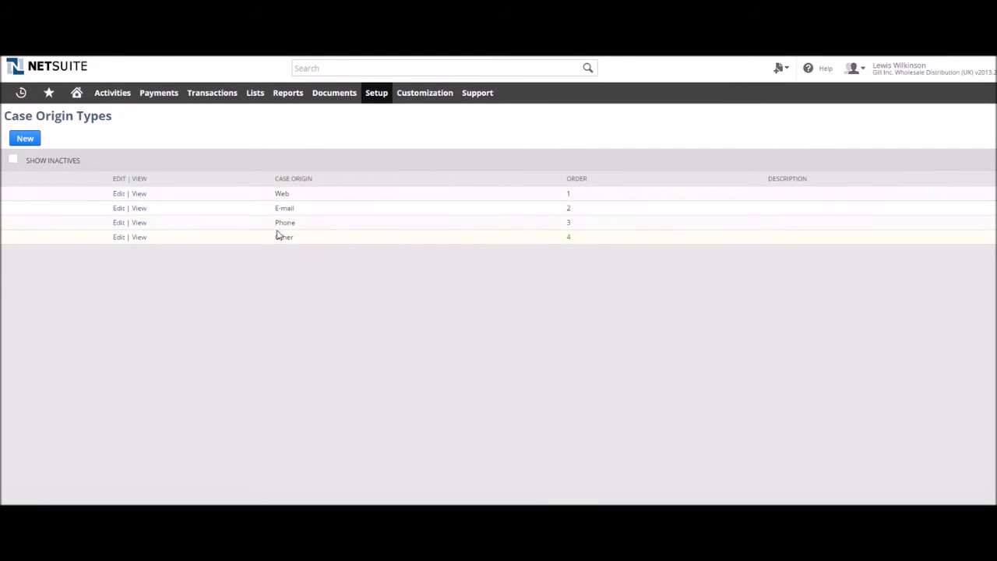
Save a new case origin 'Mail' inserted before 4-Other
double_click(284, 237)
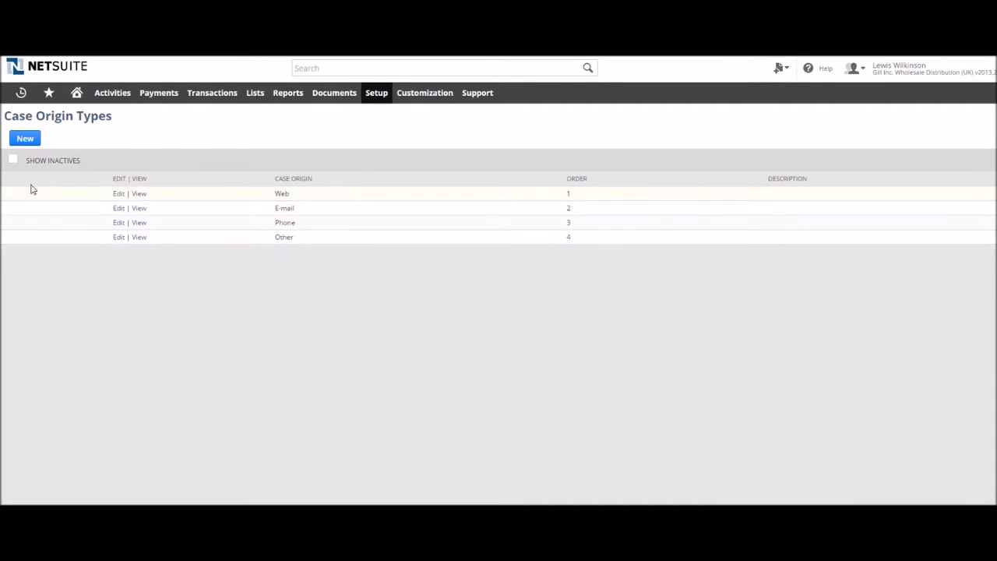
left_click(25, 137)
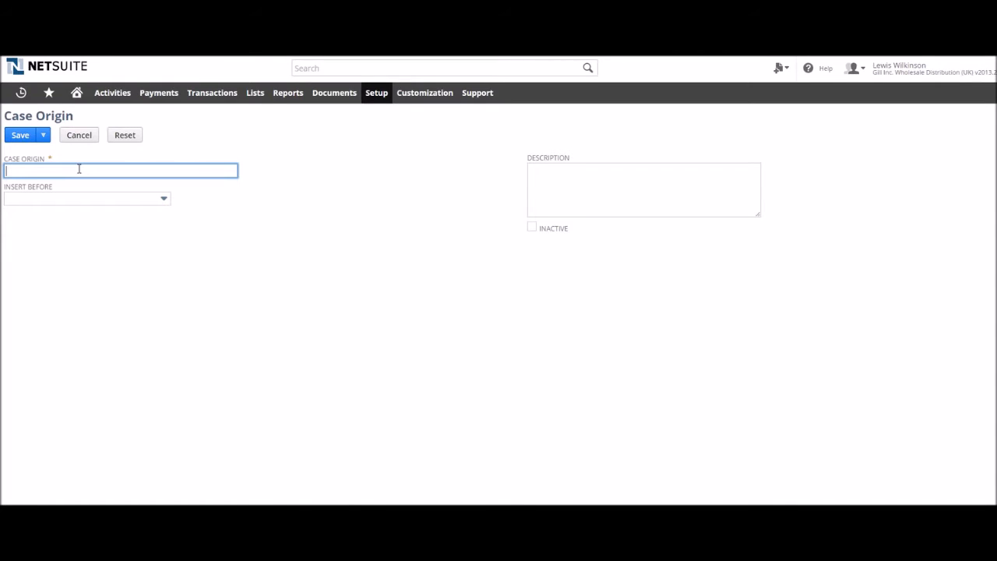
type("Mail")
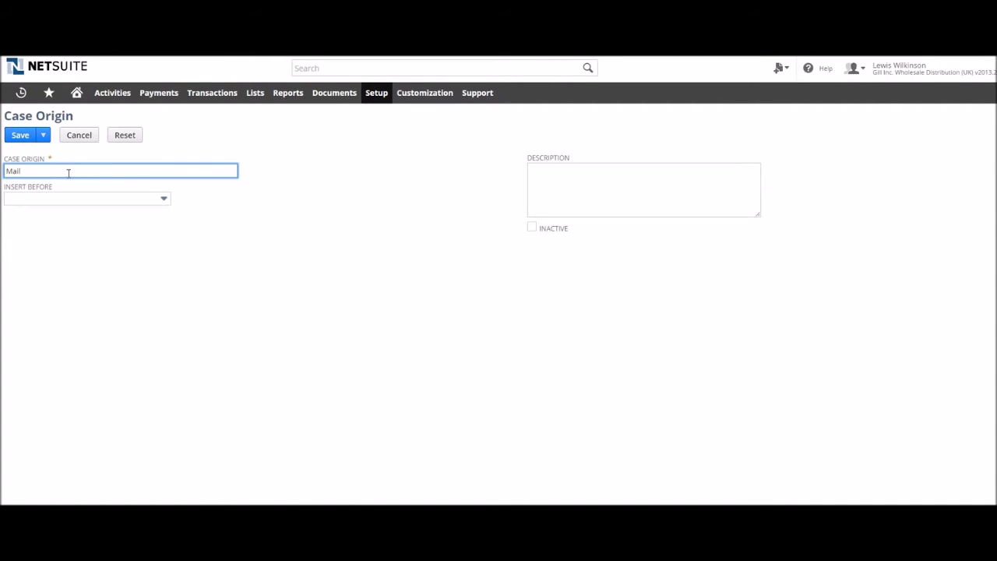
left_click(85, 200)
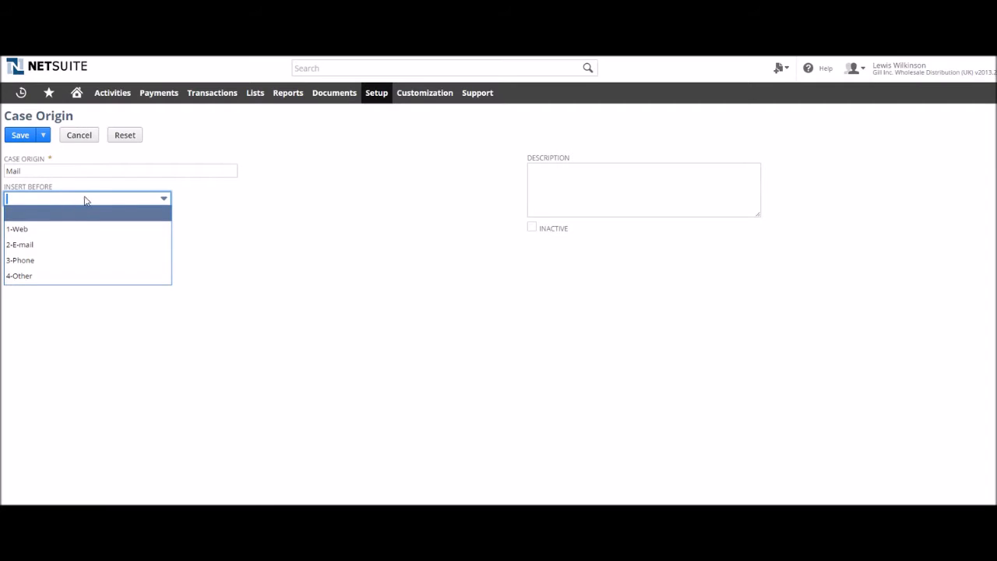
left_click(18, 274)
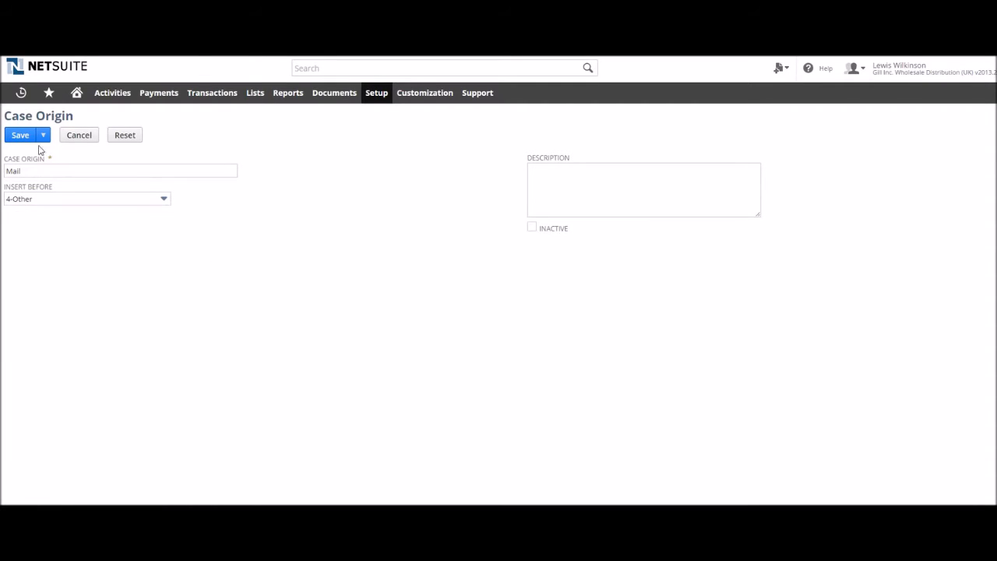
left_click(21, 134)
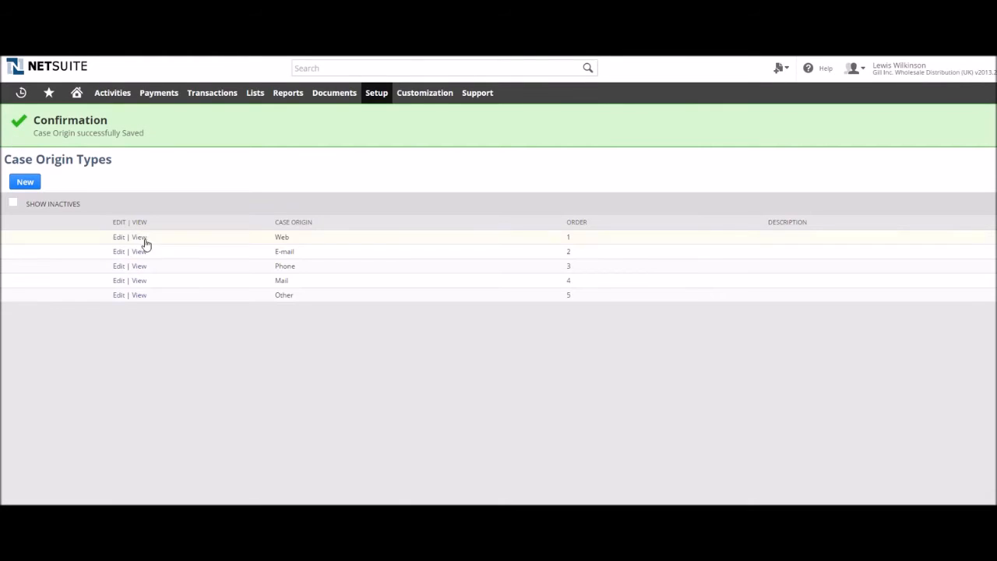
mouse_move(480, 271)
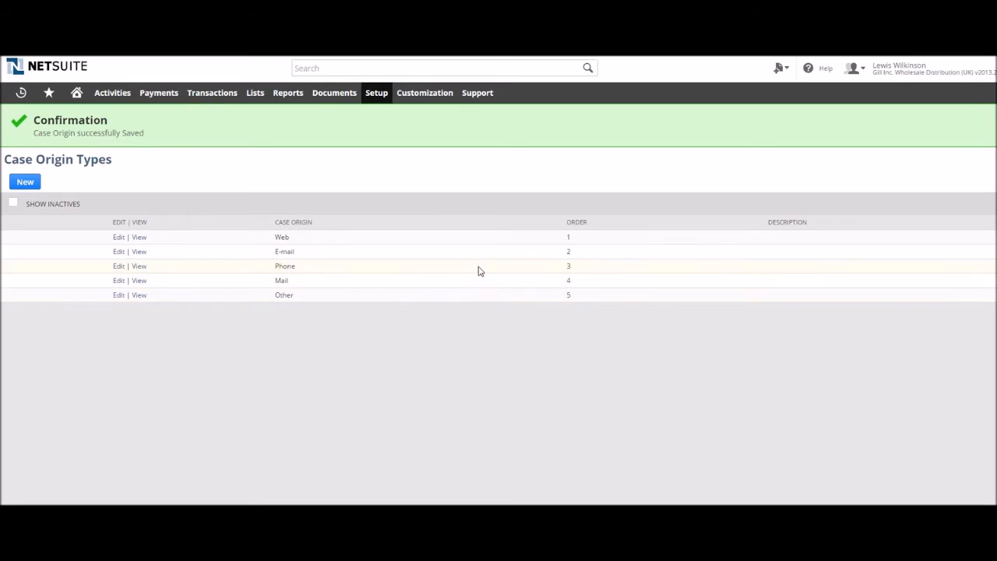
mouse_move(232, 302)
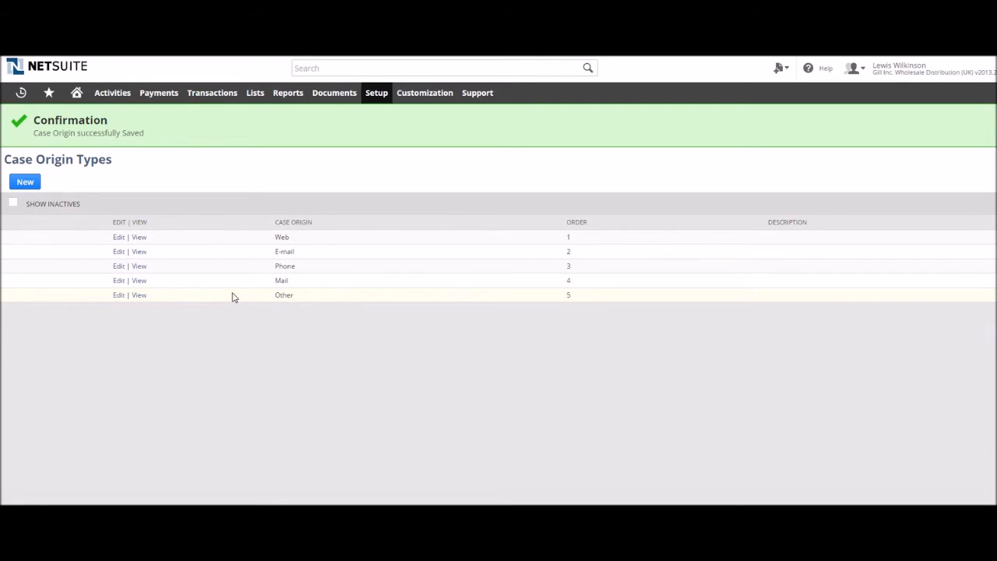
mouse_move(152, 272)
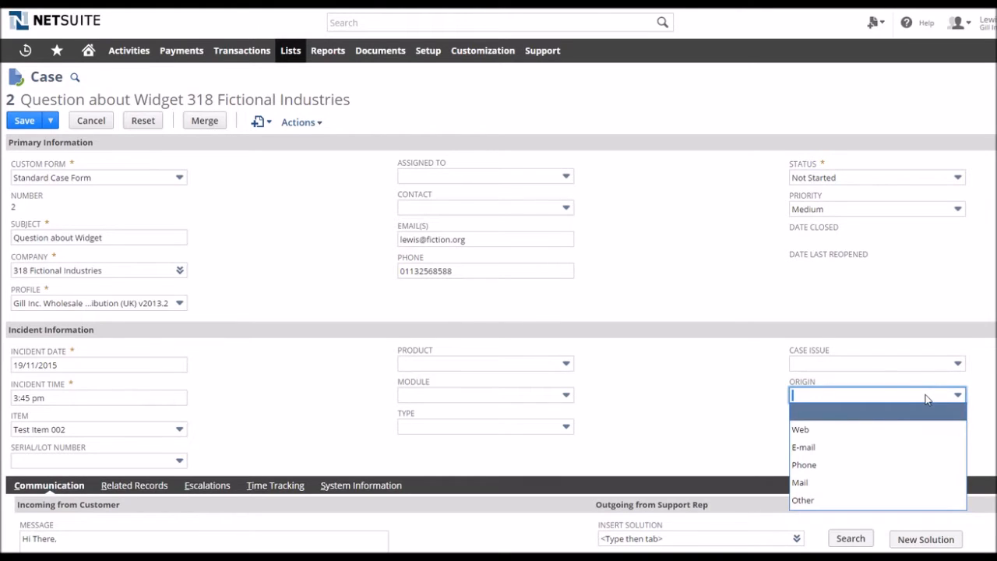
Check that case 2's origin choices now include Mail
left_click(800, 380)
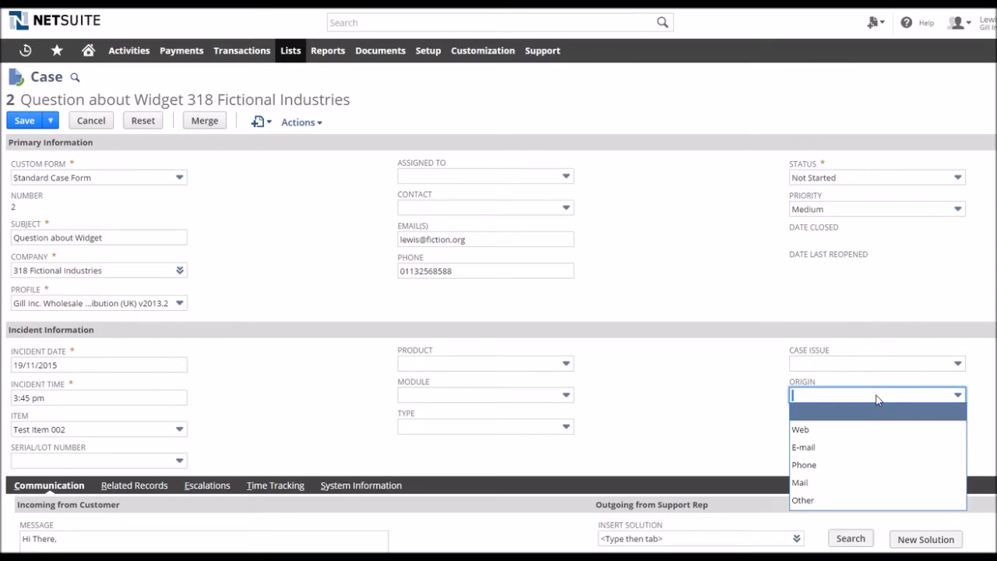
mouse_move(854, 465)
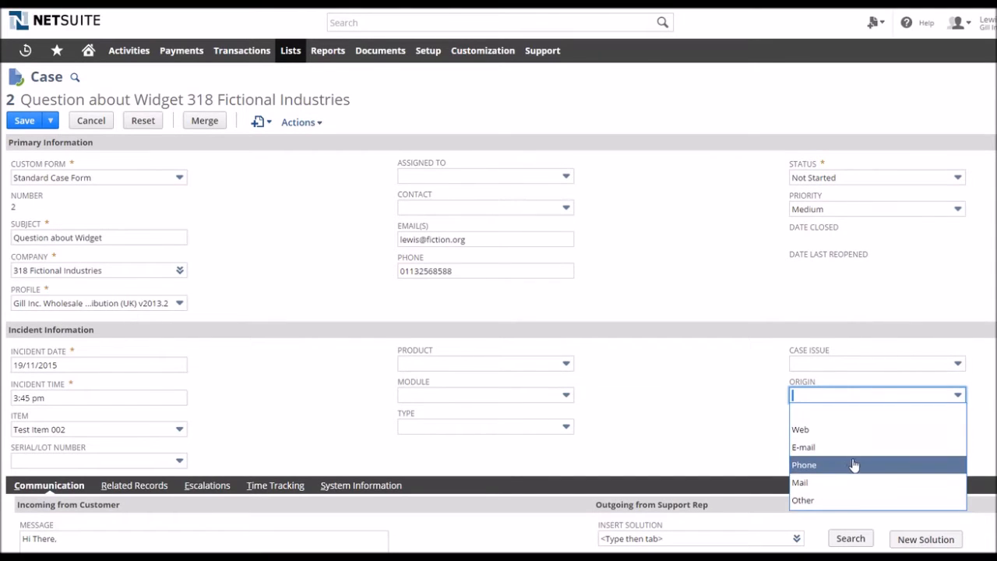
mouse_move(841, 470)
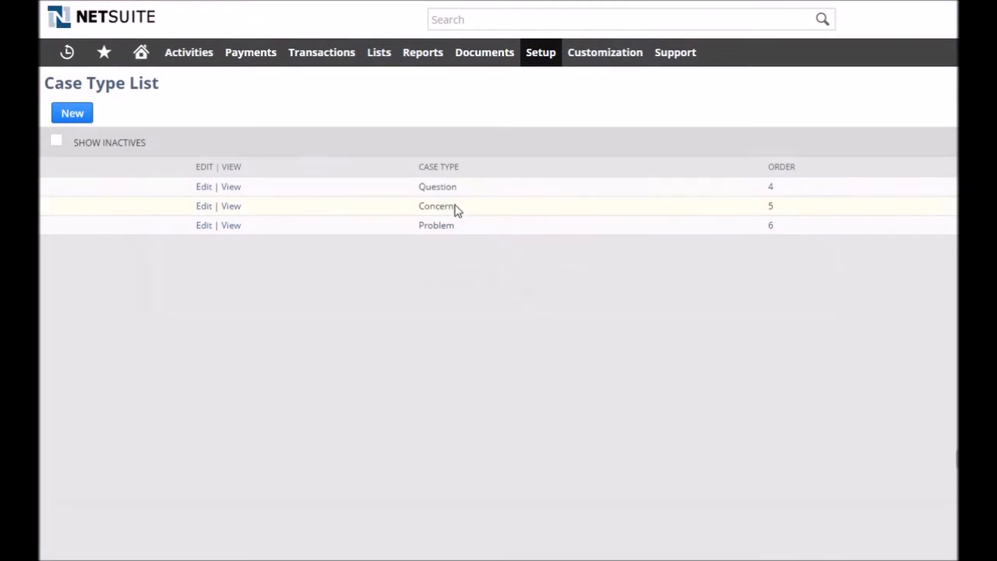
mouse_move(353, 119)
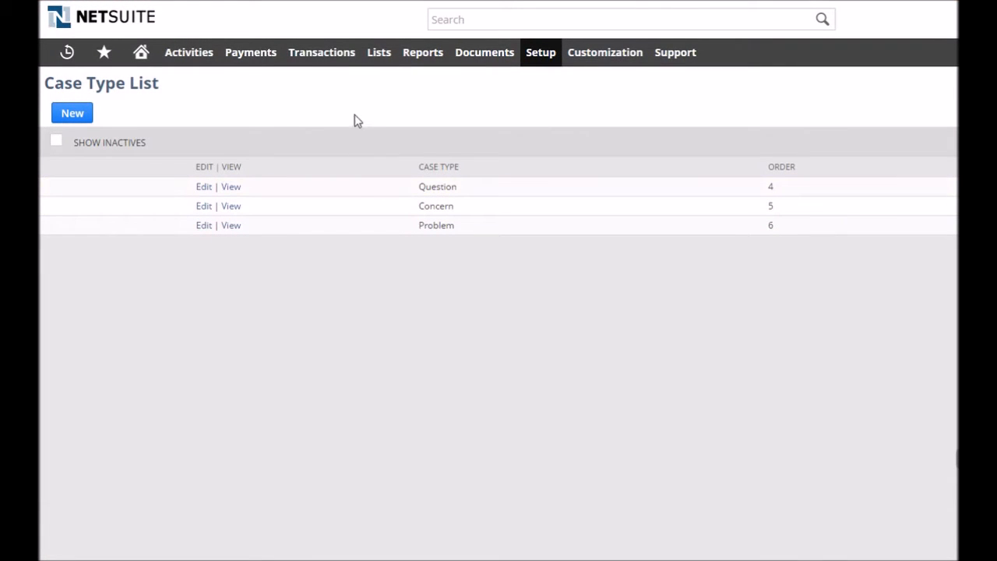
mouse_move(461, 112)
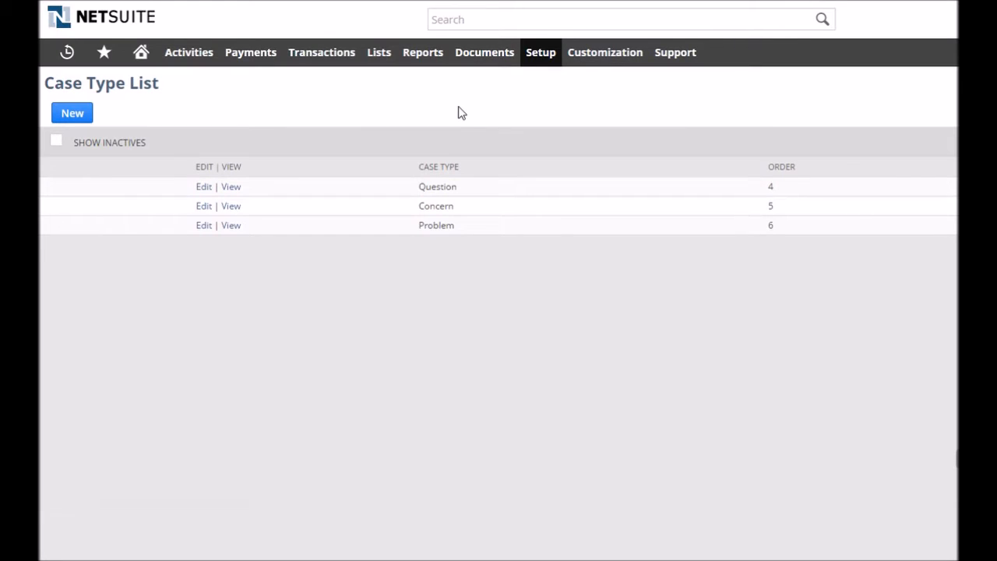
Browse setup to reach the Case Type List (Question, Concern, Problem)
left_click(540, 53)
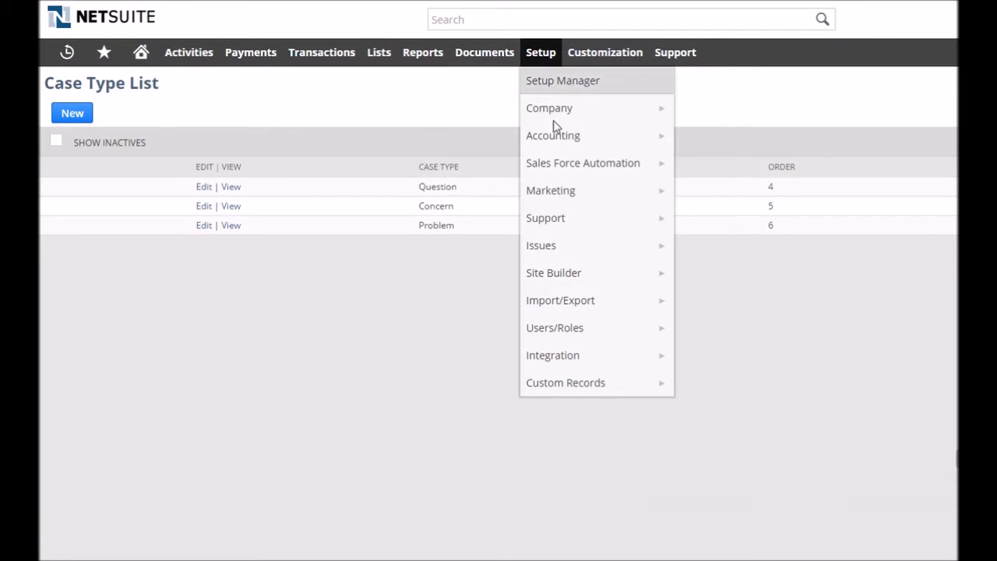
mouse_move(545, 218)
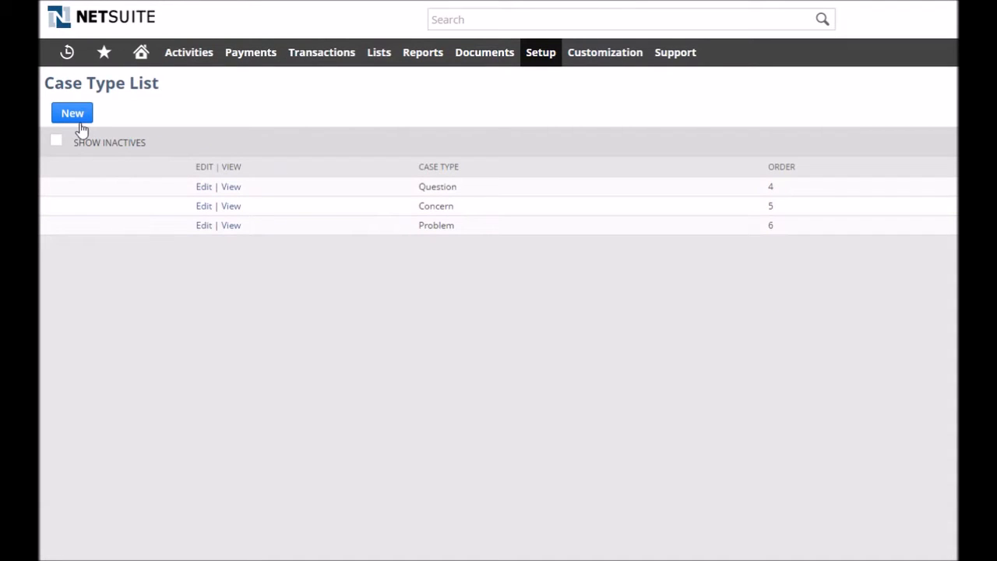
Save a new case type 'Website Query' with Insert Before set
left_click(71, 112)
type("Website Query")
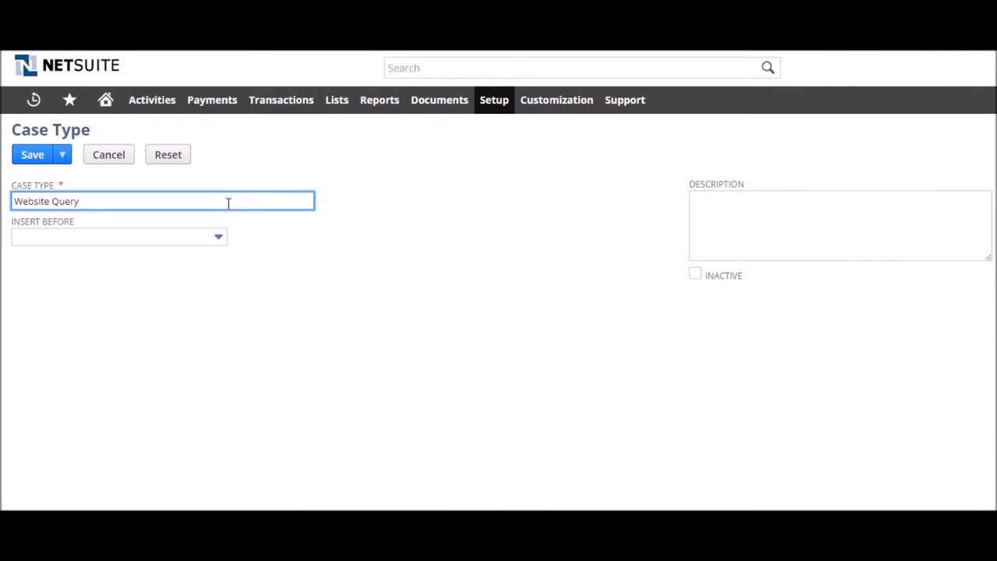
left_click(218, 237)
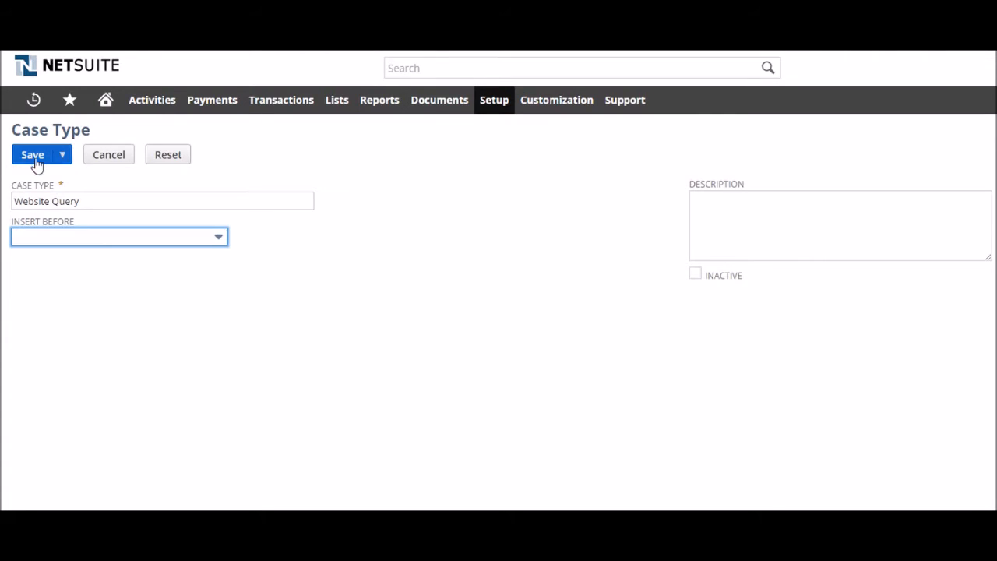
left_click(32, 154)
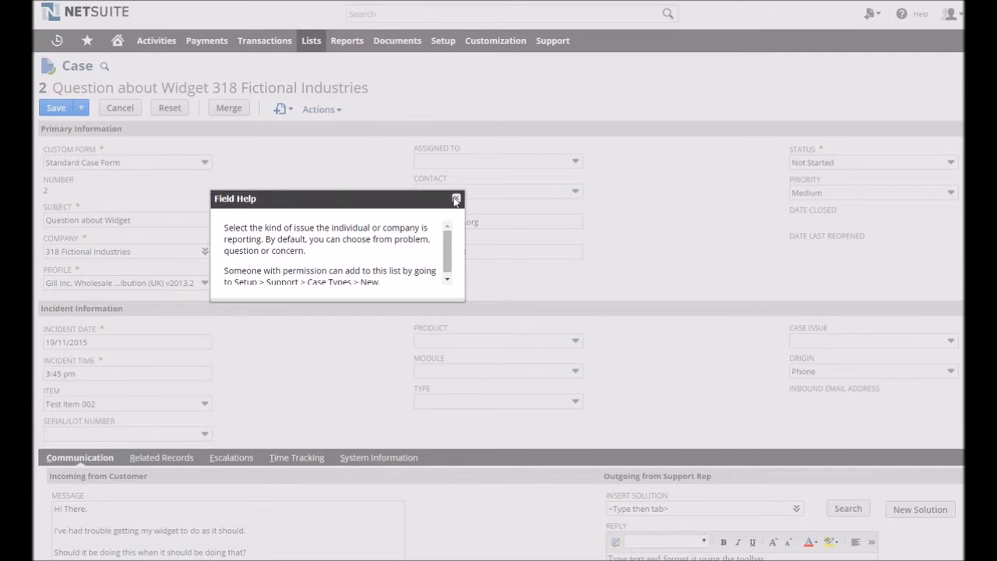
Set case 2's type to Product Fault from the updated type choices
left_click(455, 200)
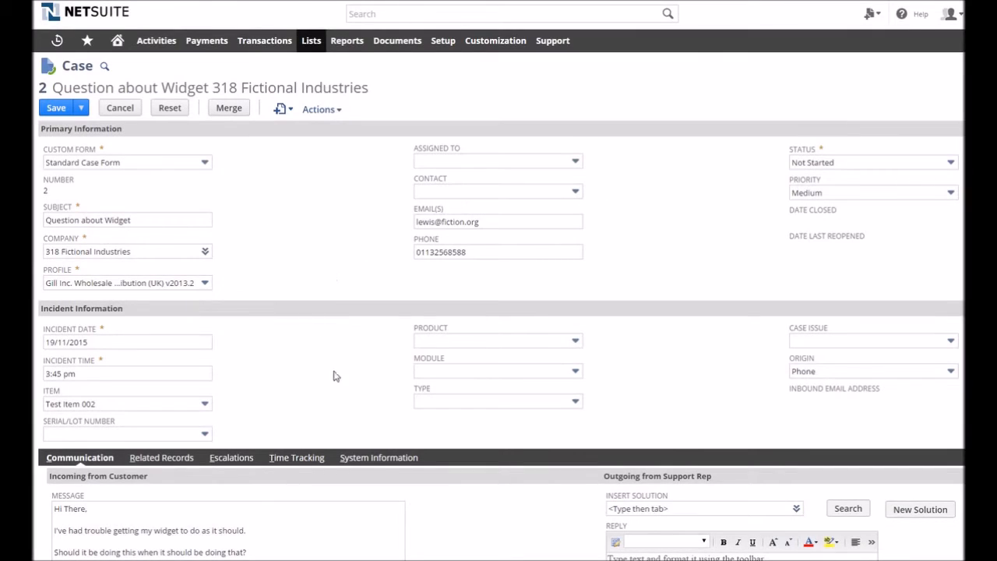
left_click(575, 401)
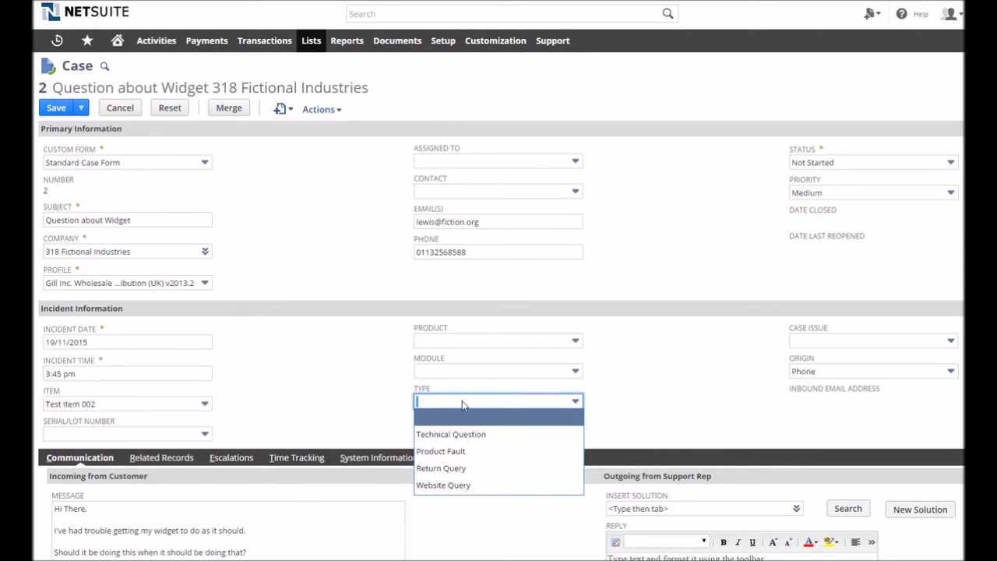
mouse_move(443, 485)
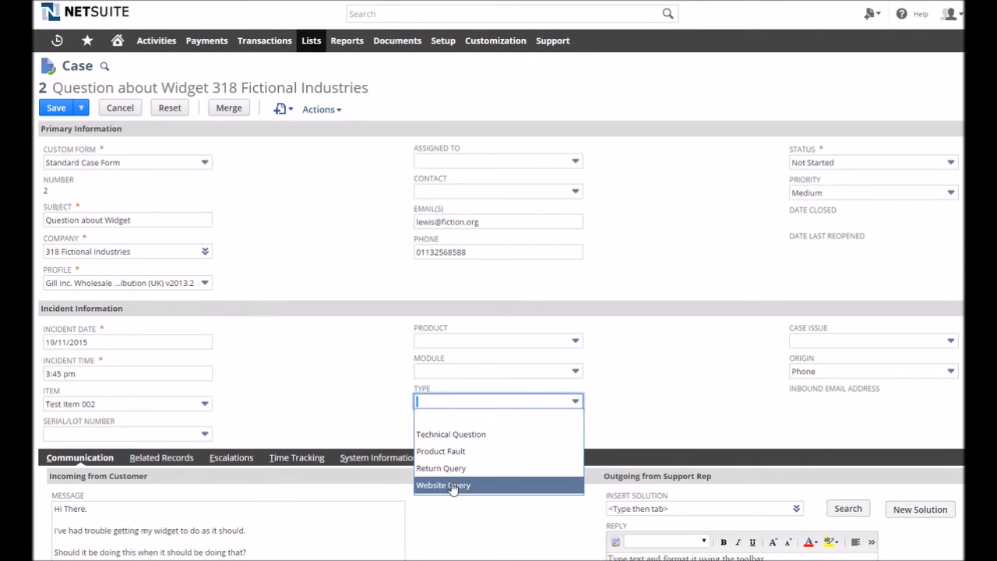
left_click(439, 452)
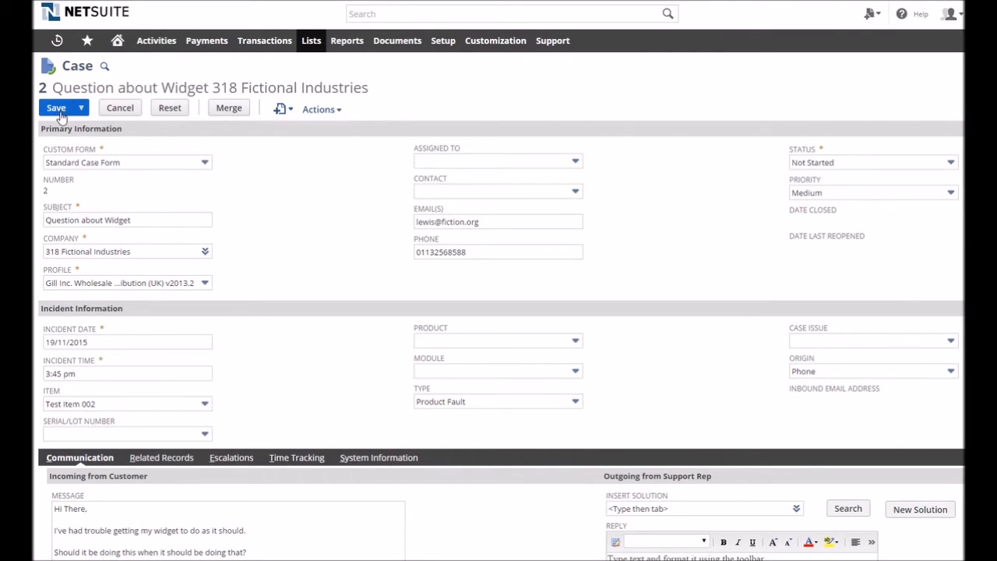
mouse_move(286, 319)
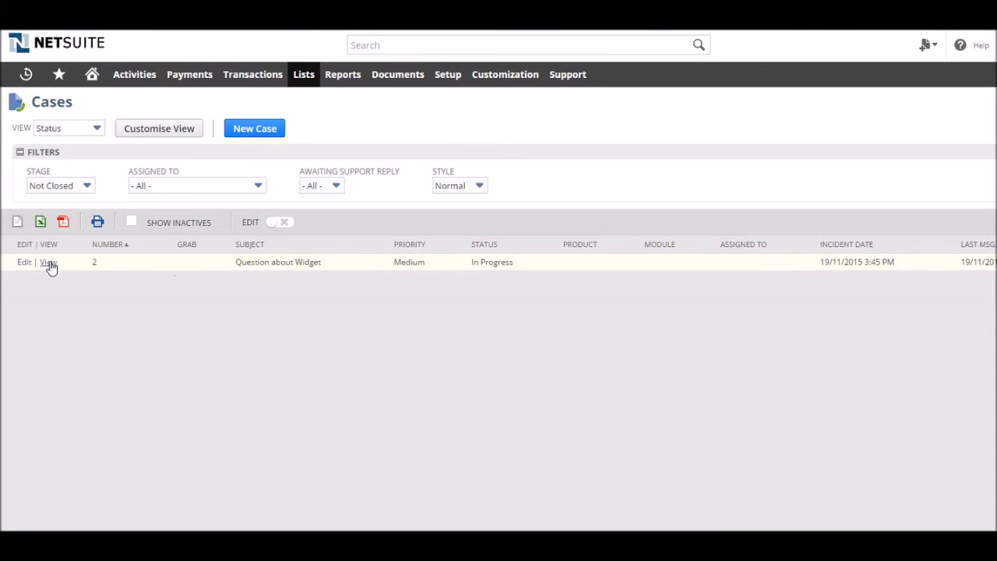
Set case 2's status to Closed and save it
left_click(25, 262)
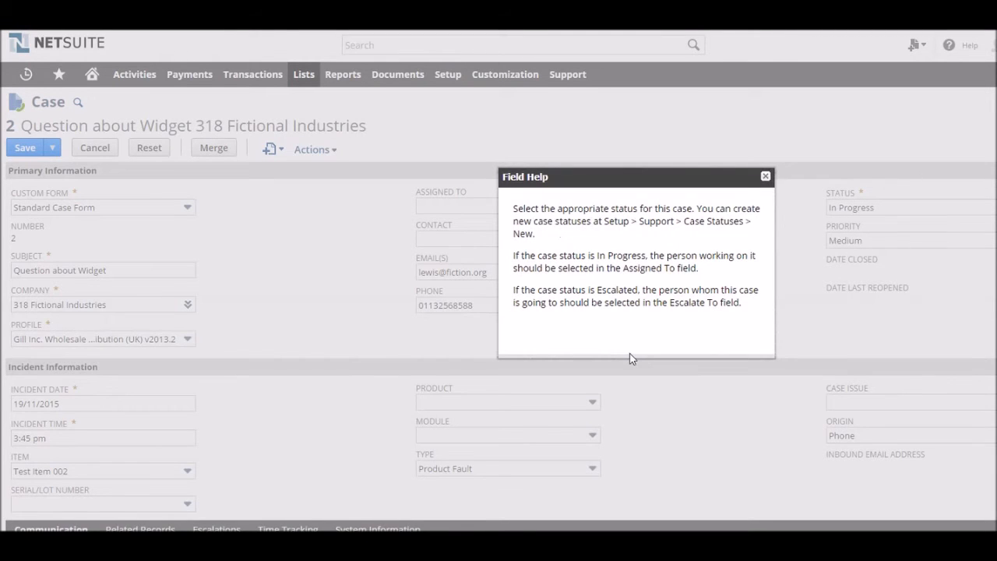
mouse_move(693, 219)
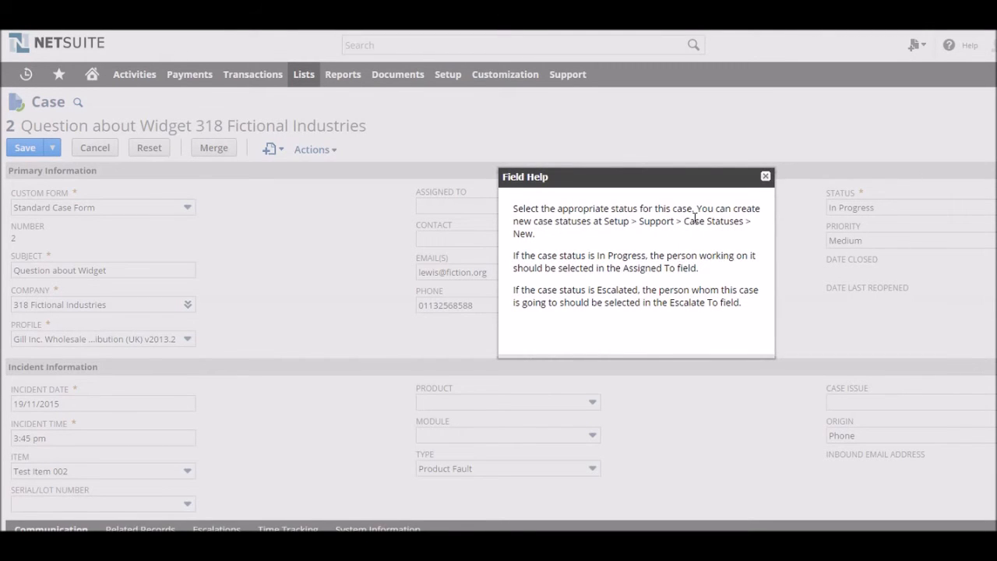
left_click(765, 174)
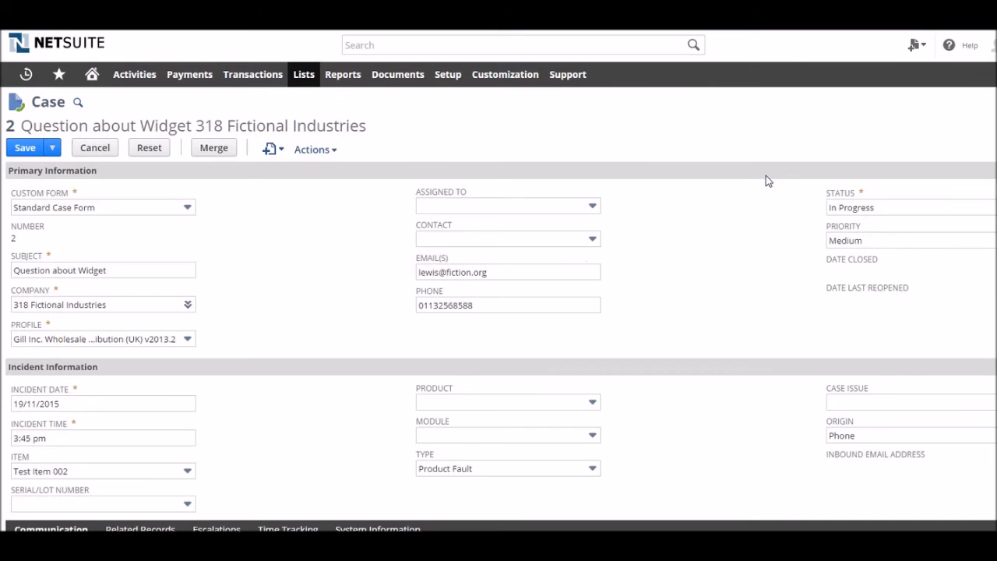
left_click(906, 205)
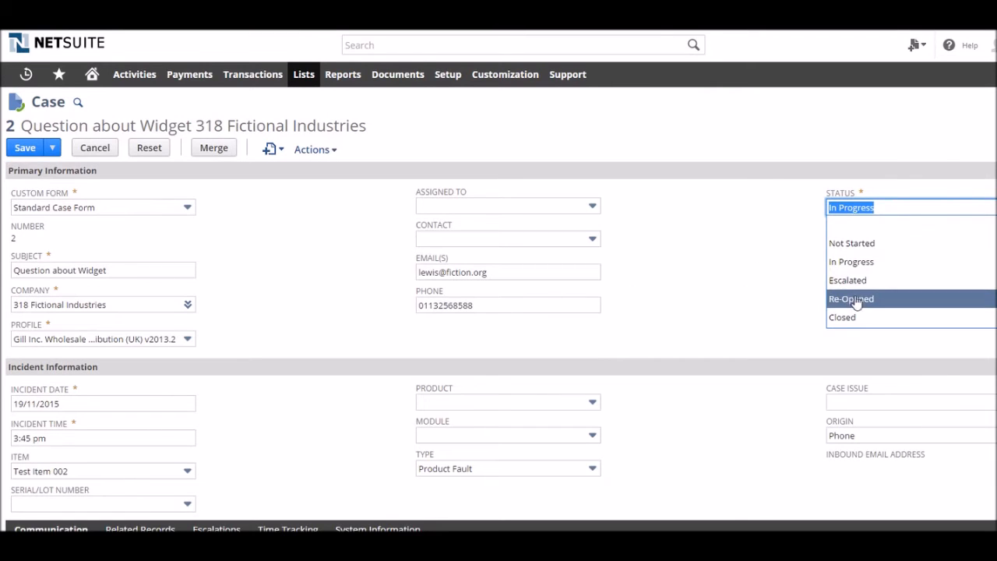
left_click(842, 318)
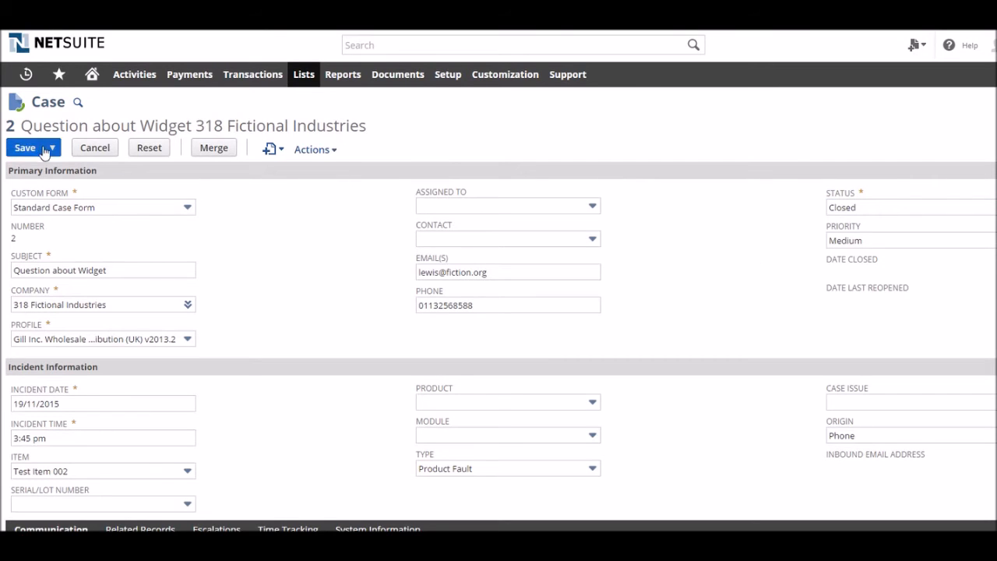
left_click(25, 146)
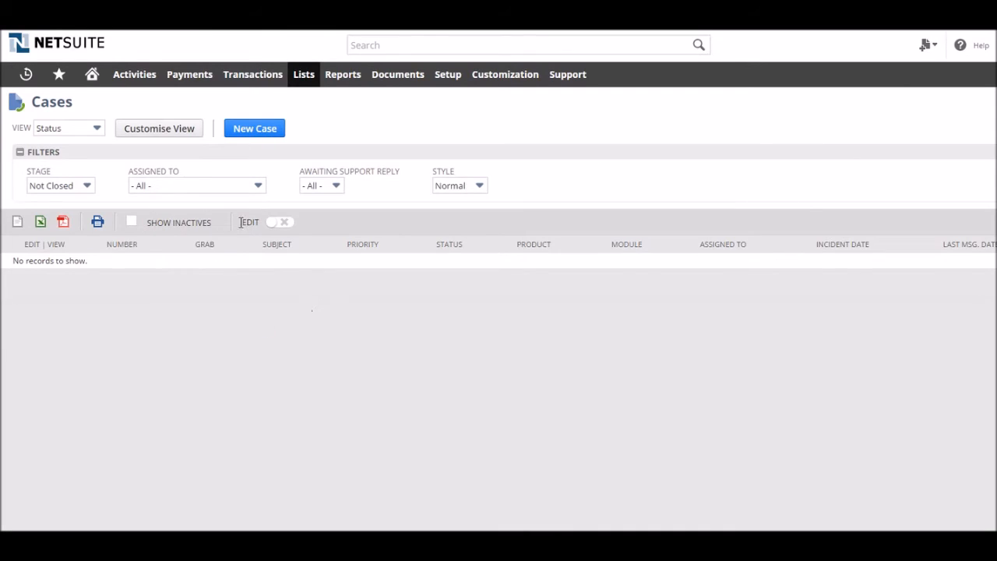
Change the Cases list stage filter to show other case stages
left_click(59, 185)
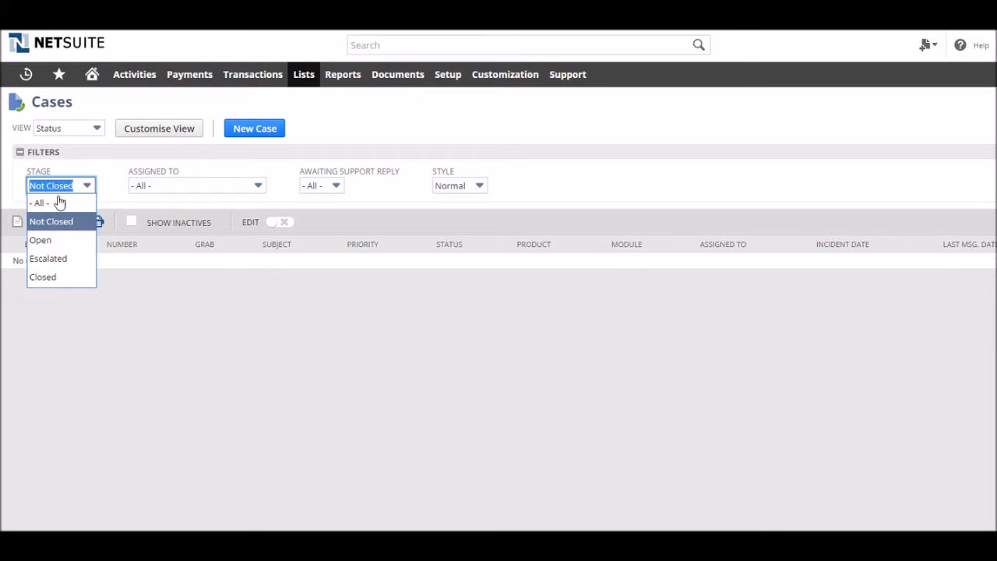
left_click(44, 277)
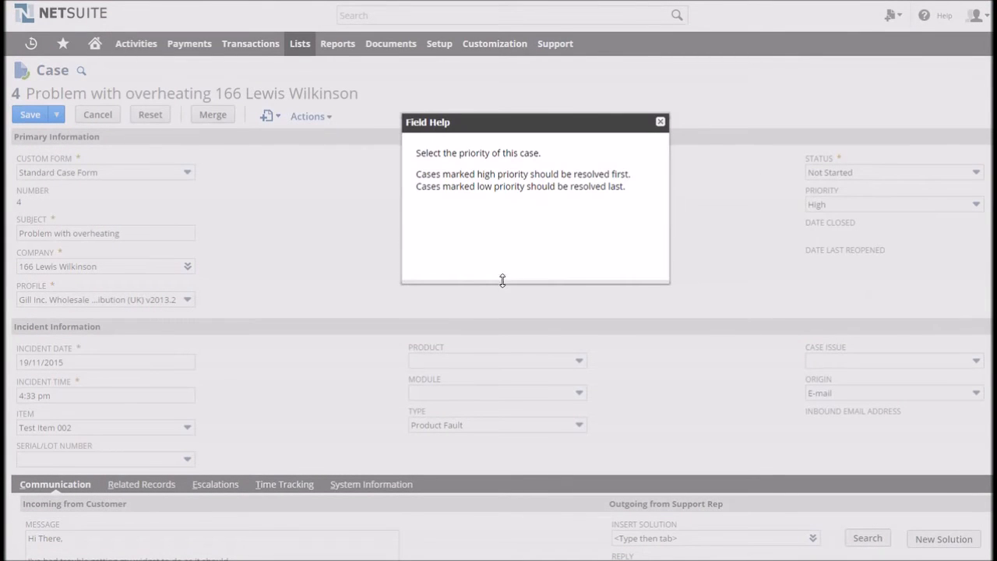
mouse_move(623, 180)
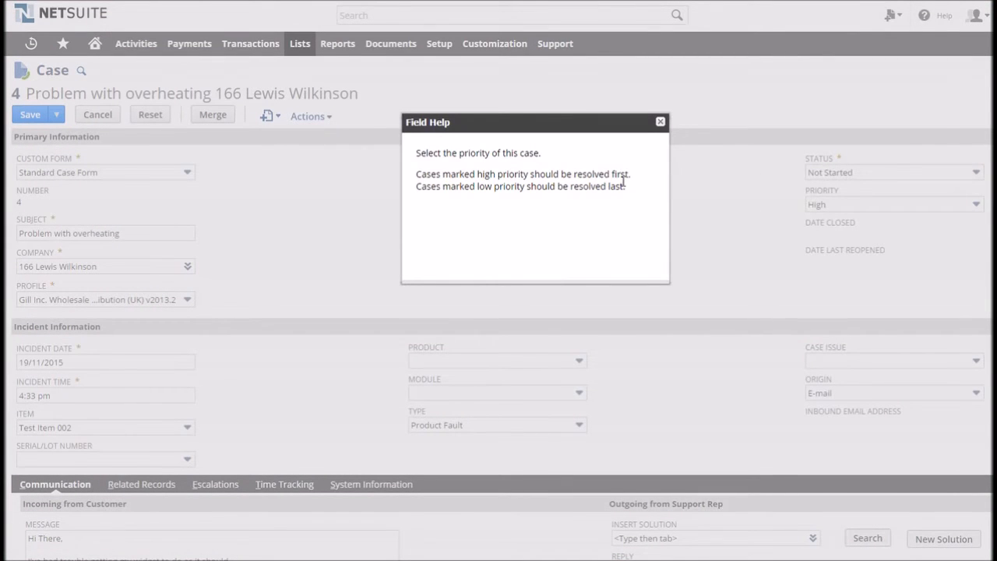
Keep case 4 at High priority and confirm saving the unchanged record
left_click(660, 121)
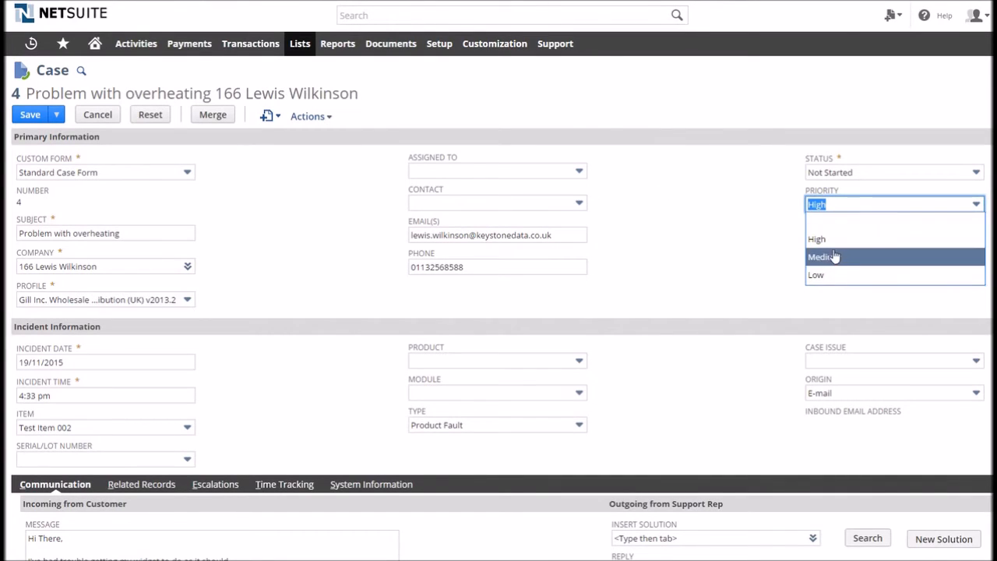
mouse_move(816, 240)
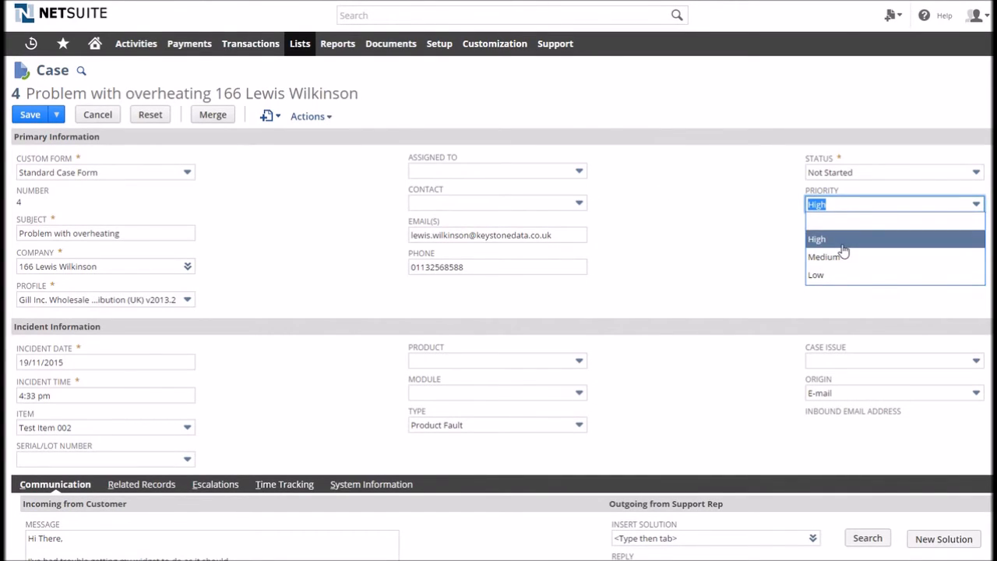
left_click(817, 240)
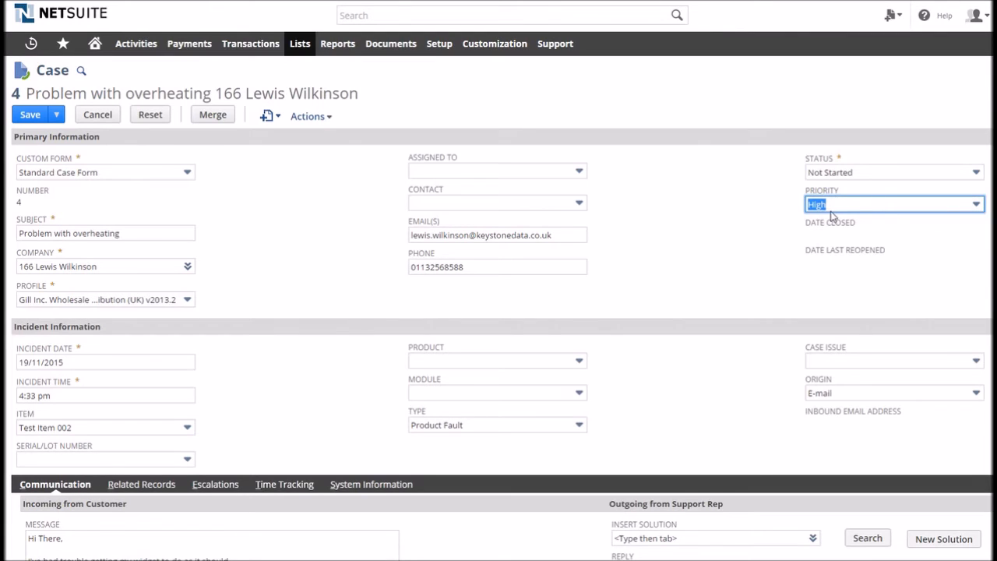
left_click(29, 116)
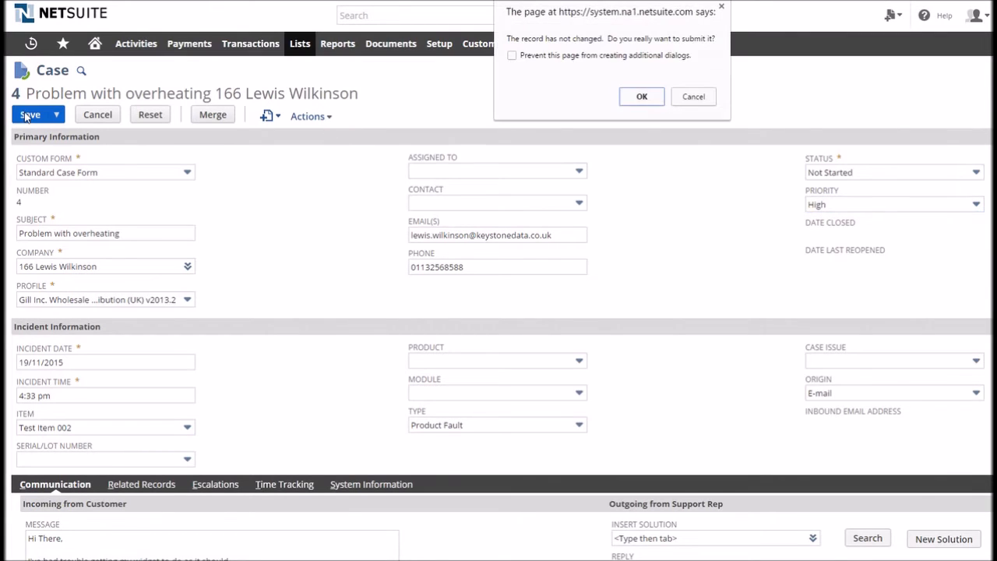
left_click(642, 97)
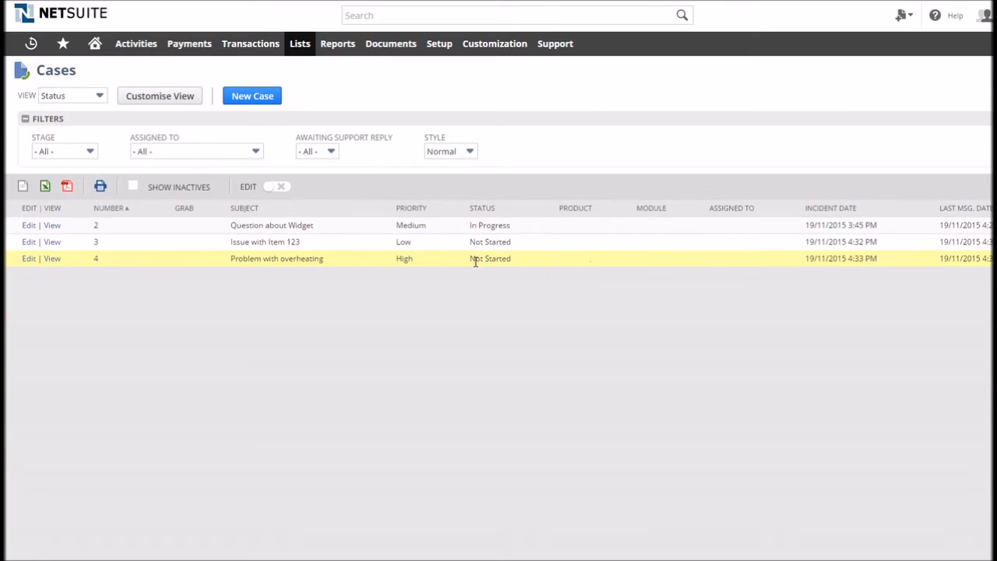
mouse_move(193, 260)
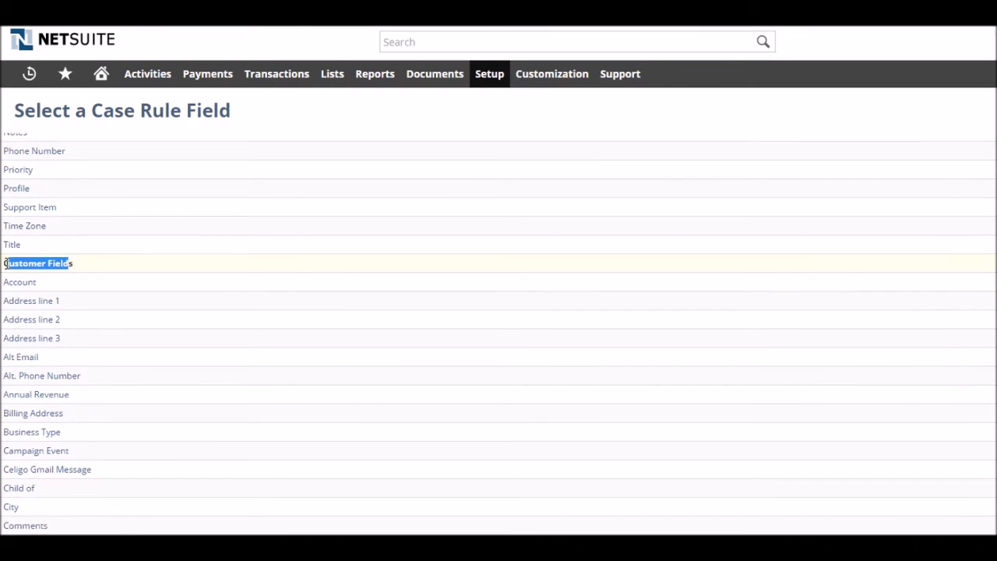
Create a Case Type rule named 'Product Faults' described 'Issues highlighted for tech team' and save it
left_click(148, 143)
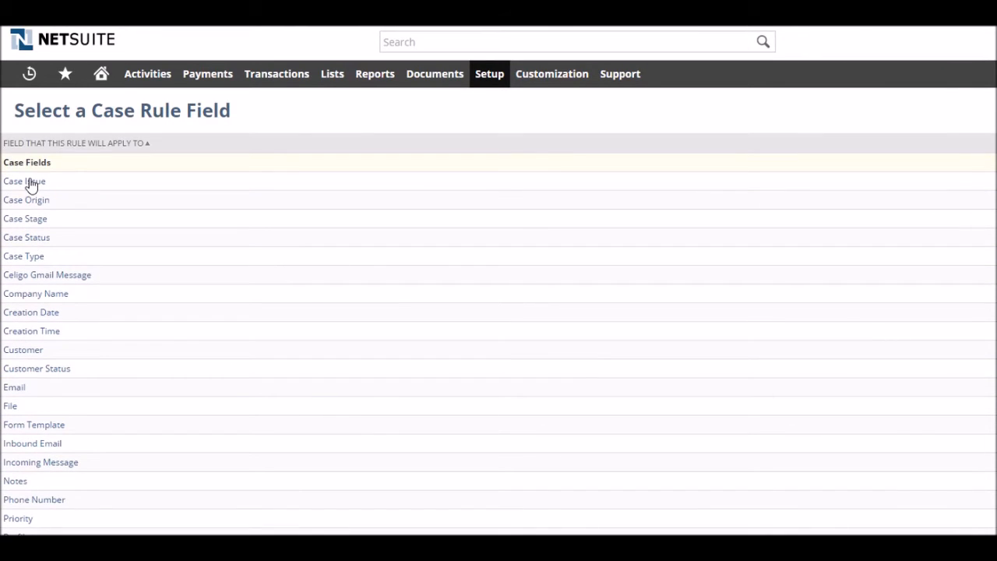
left_click(23, 255)
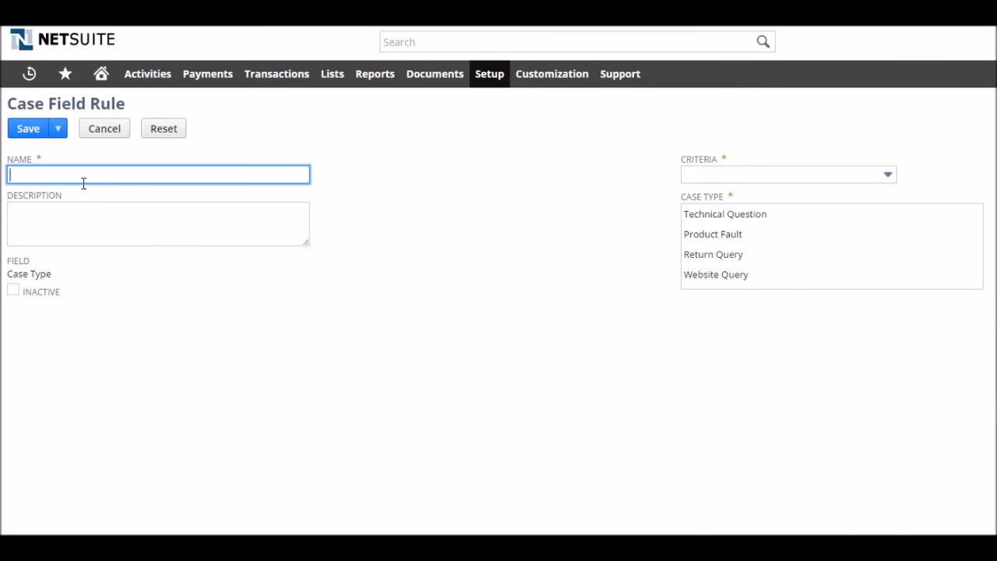
type("Product Faults")
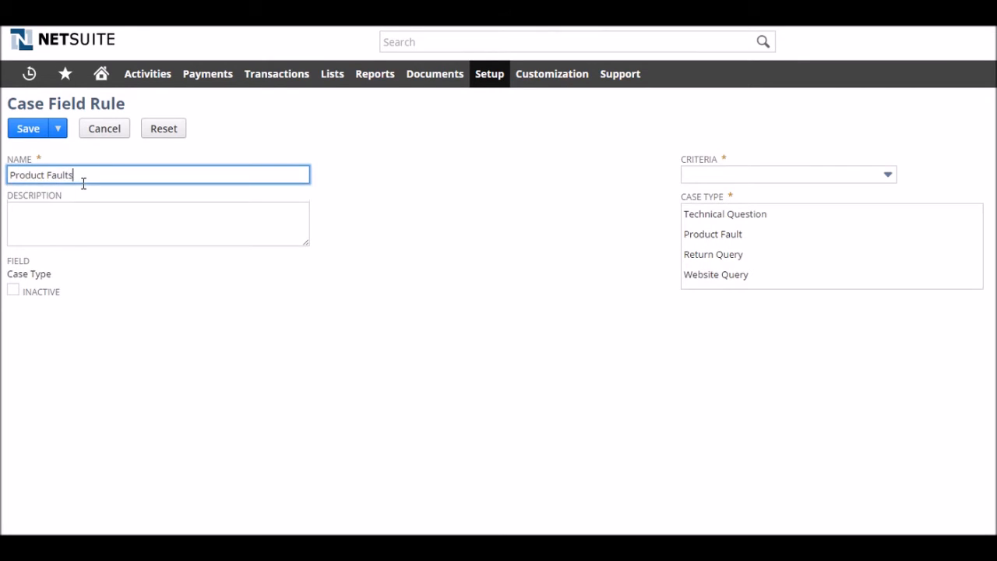
left_click(159, 224)
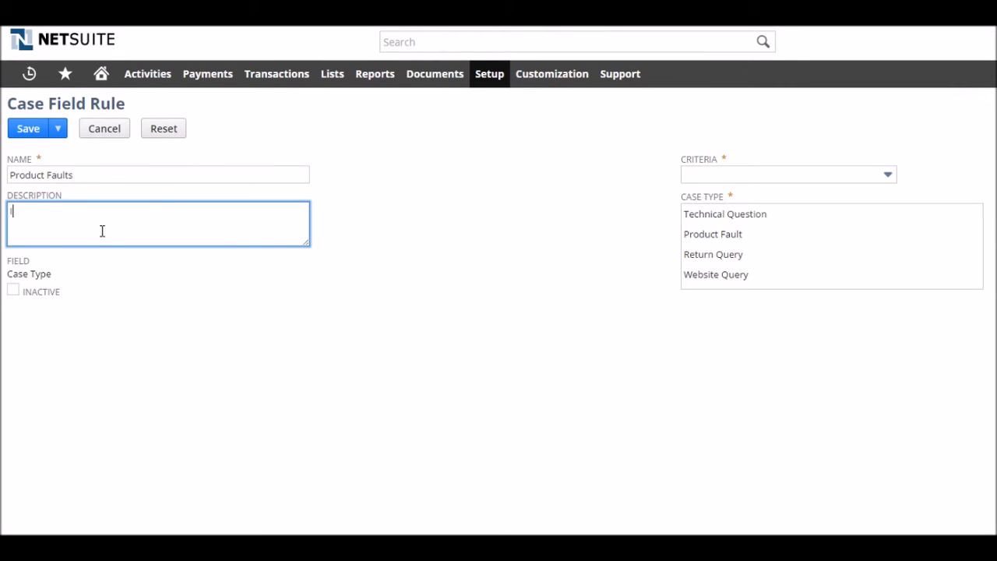
type("Issues highlighted")
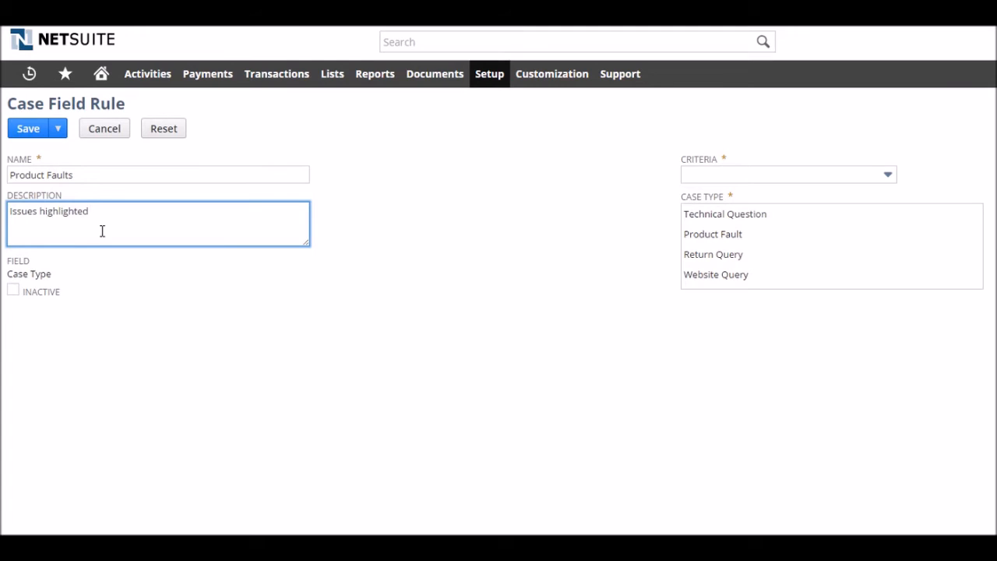
type("for tech team")
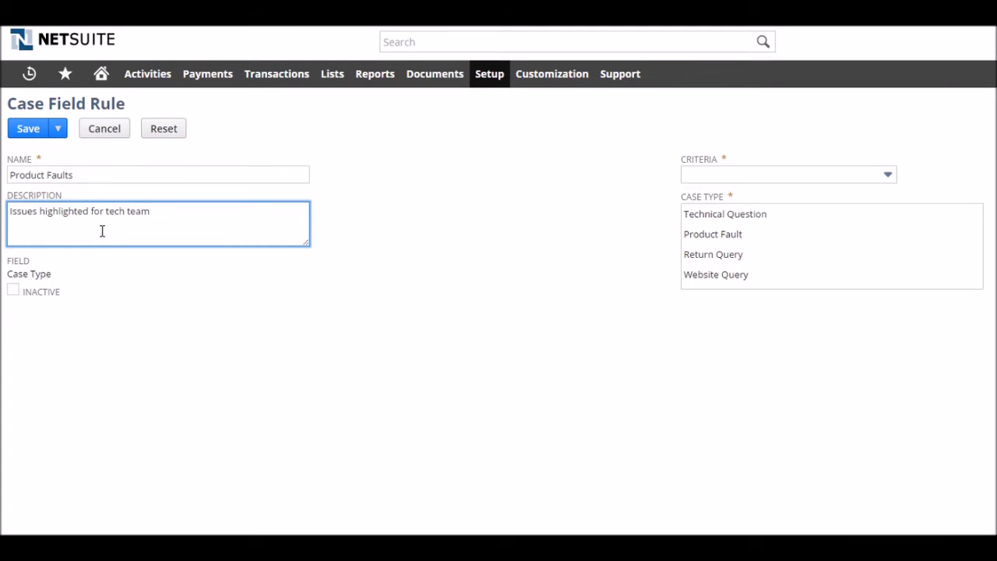
left_click(782, 175)
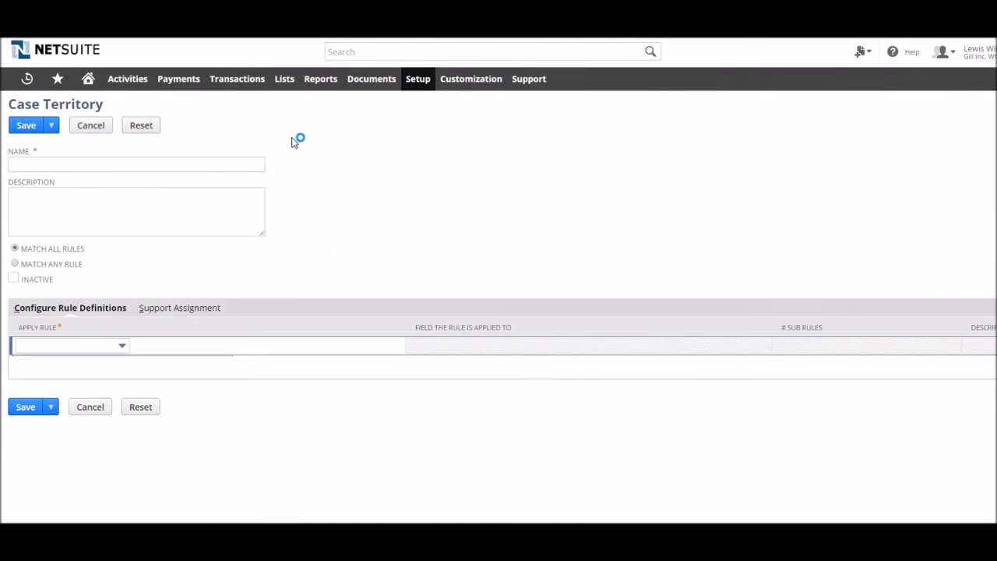
Name the territory 'Product Faults' and add the Product Faults rule to its rule definitions
type("Product Faults")
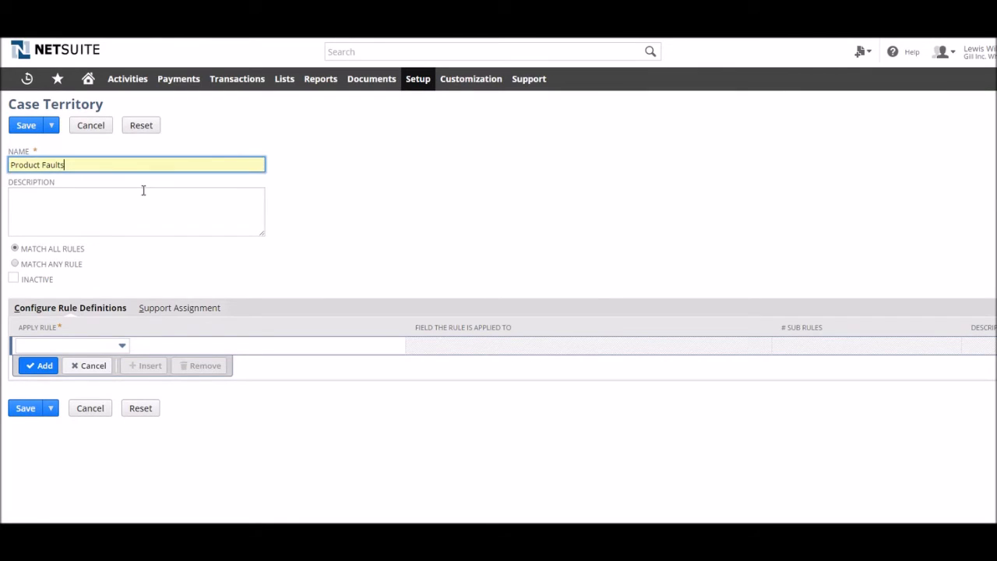
left_click(137, 210)
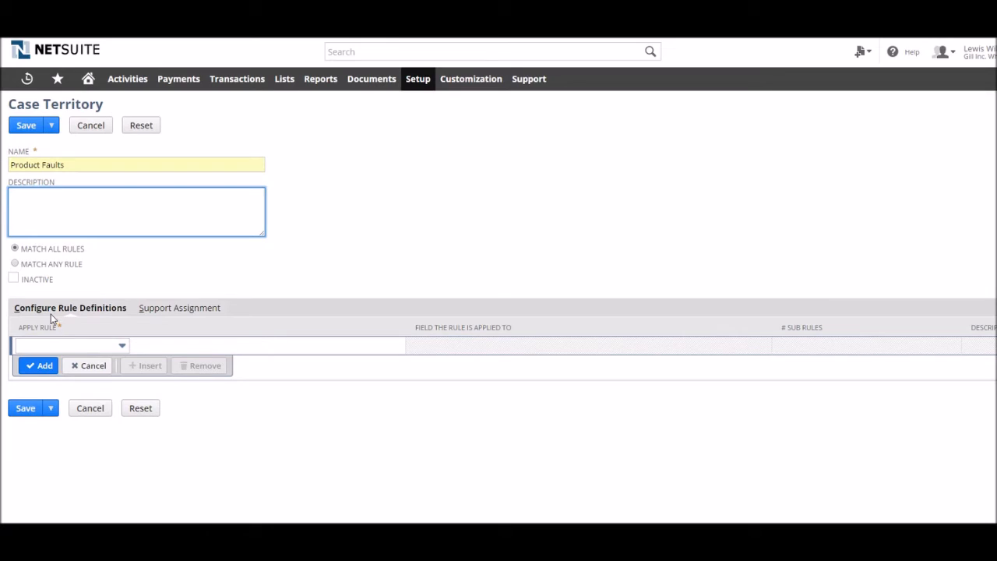
left_click(121, 346)
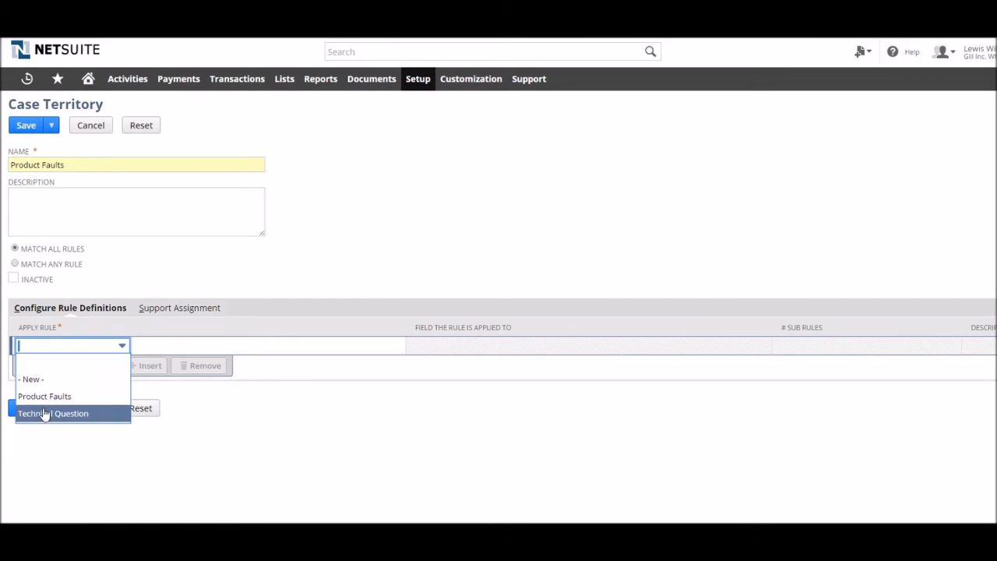
left_click(44, 396)
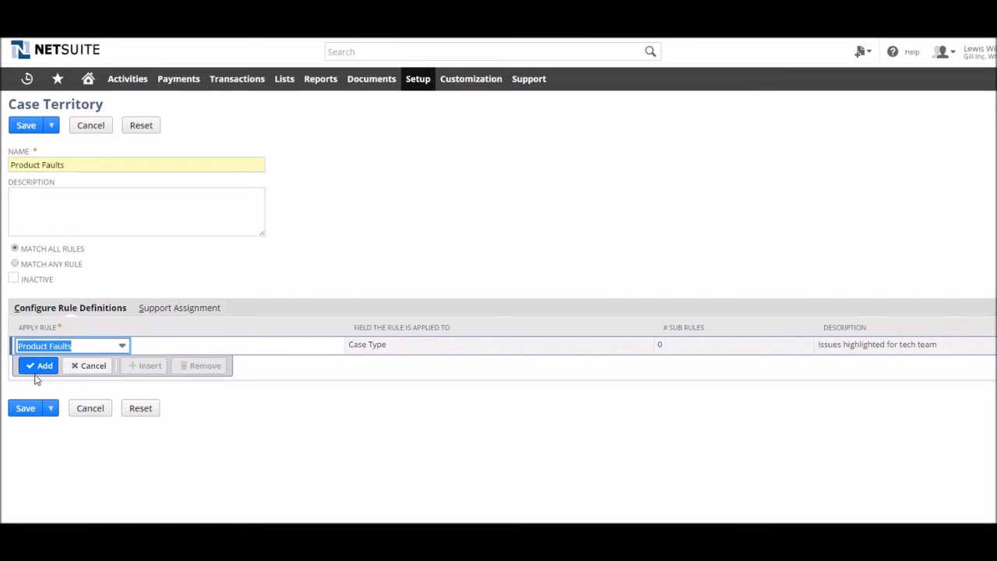
left_click(39, 365)
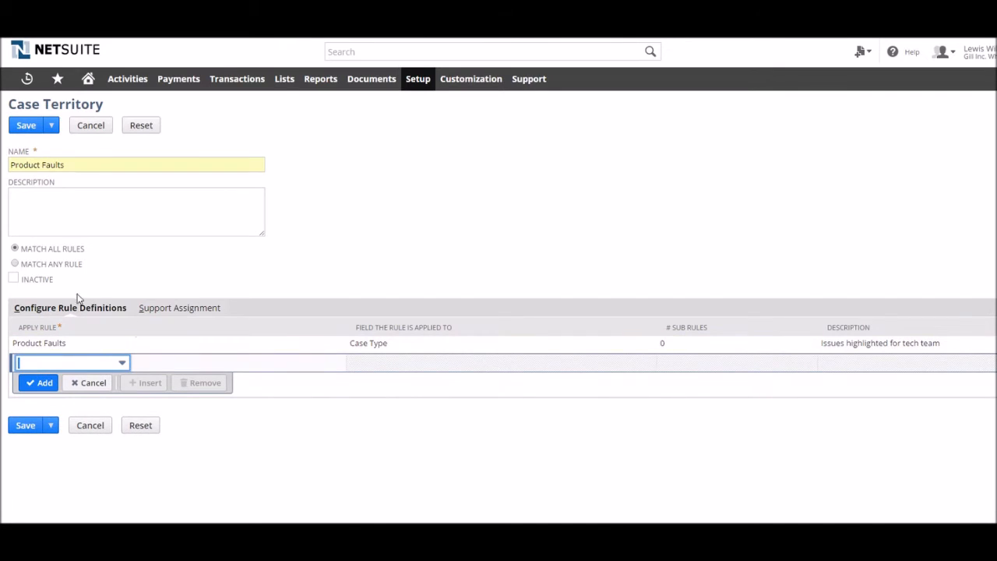
Assign Technical Questions as the territory's support rep and save the territory
left_click(179, 307)
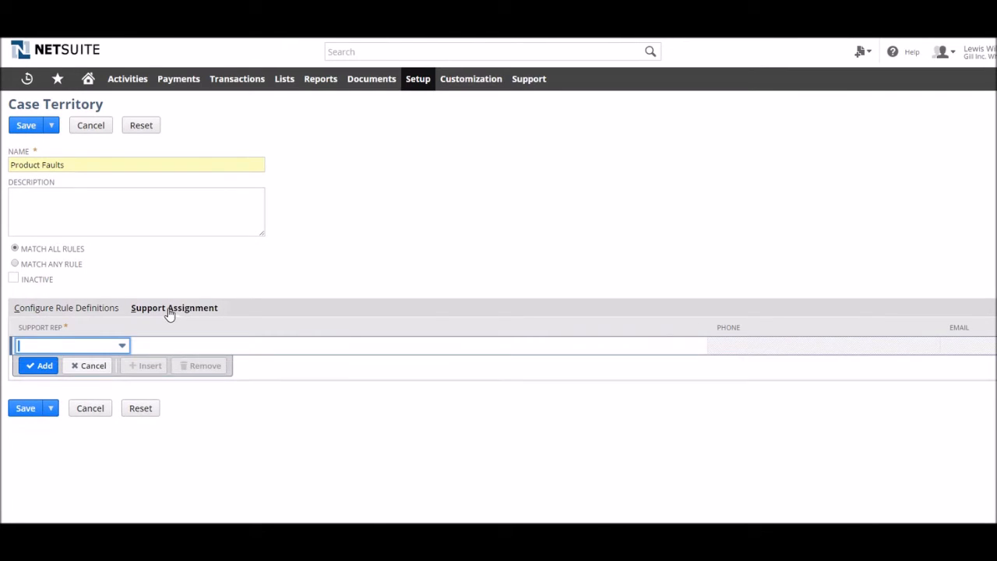
left_click(122, 346)
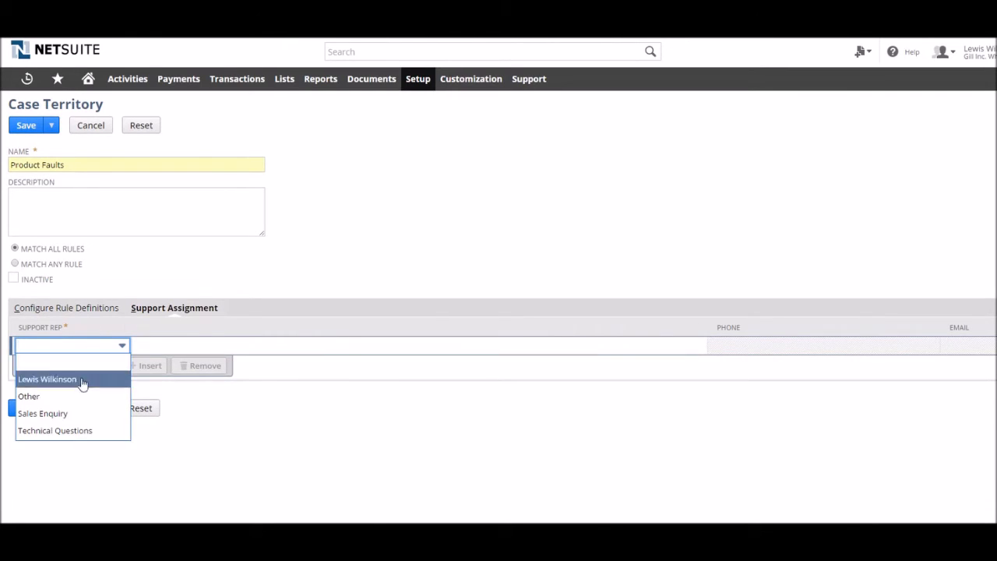
left_click(55, 430)
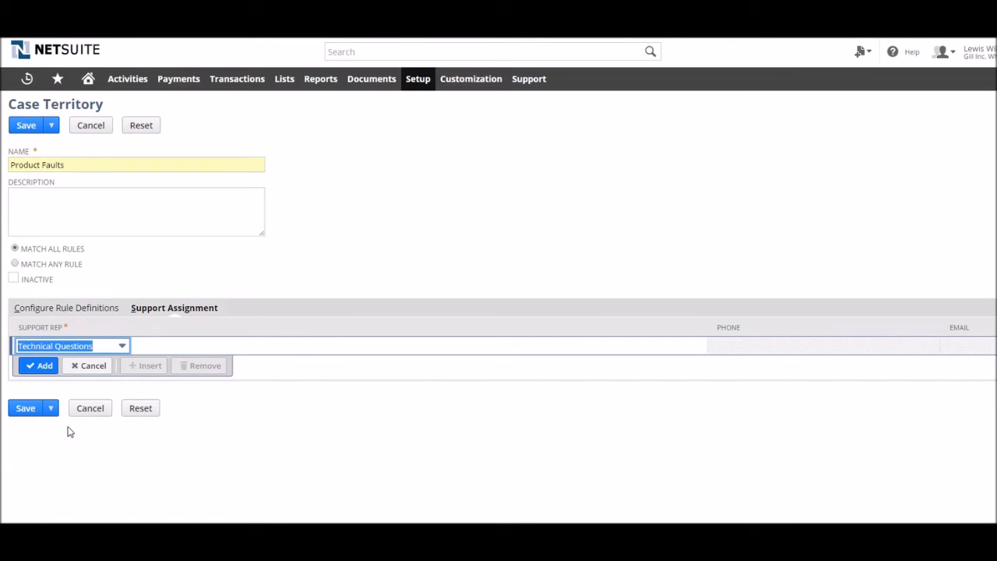
left_click(39, 364)
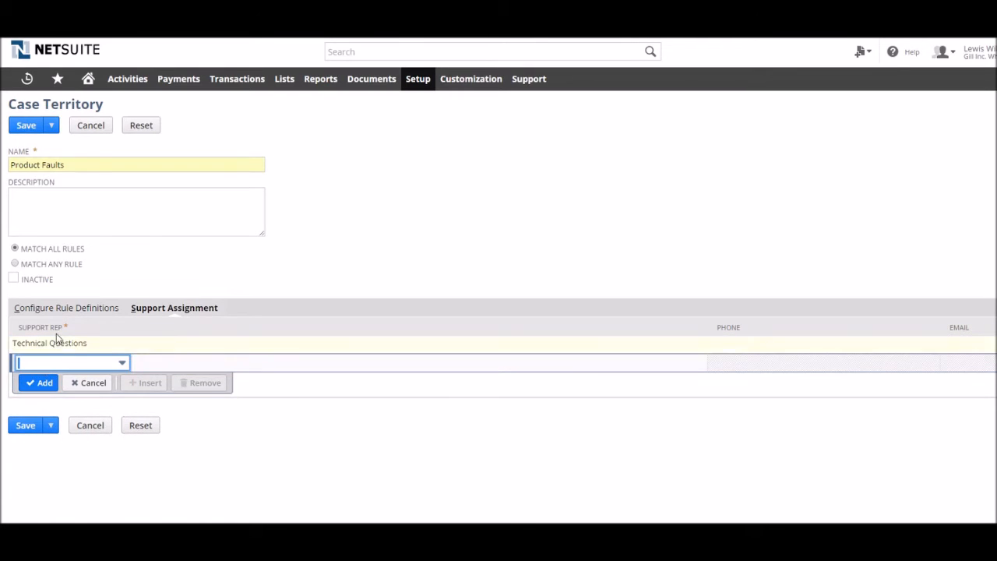
left_click(66, 307)
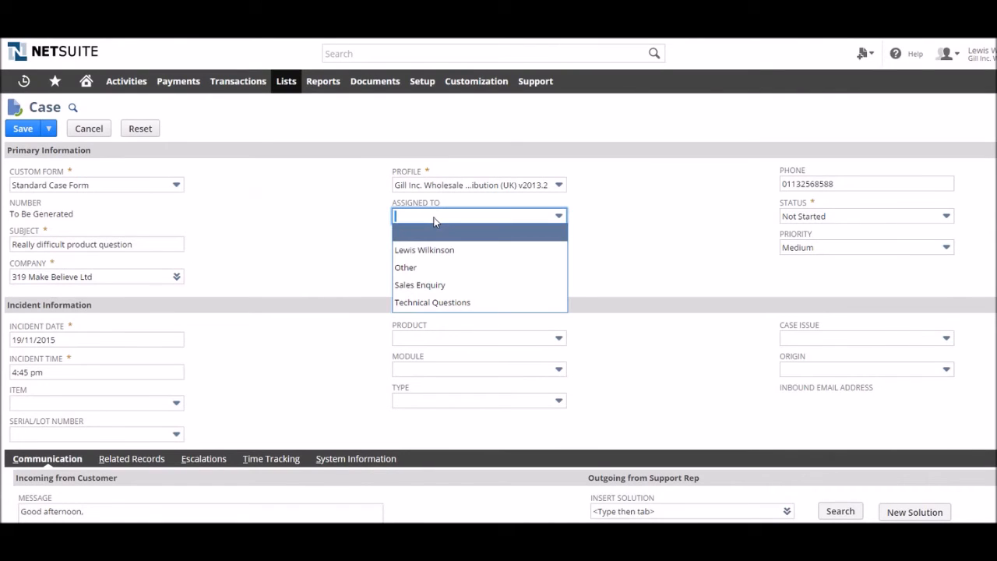
mouse_move(423, 250)
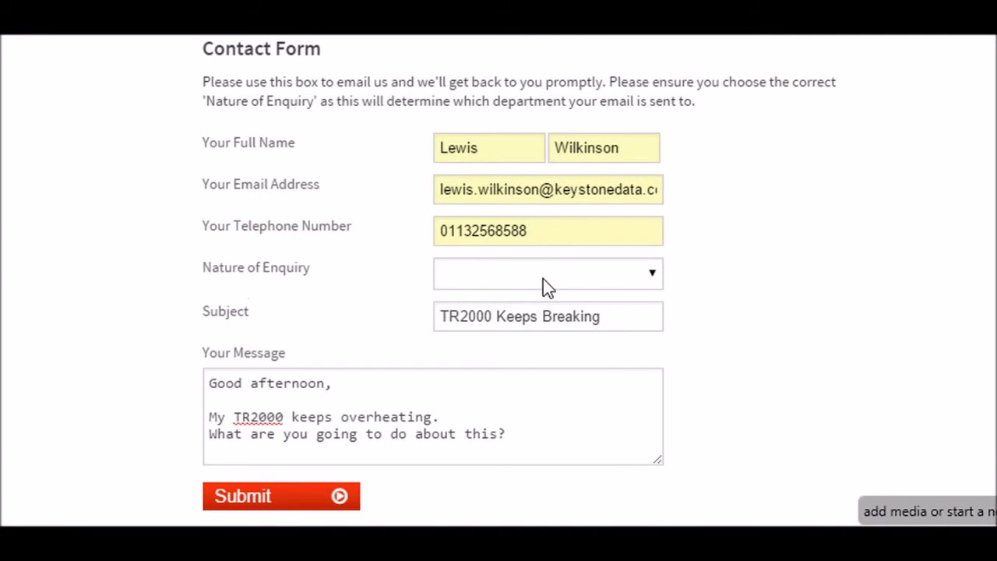
mouse_move(320, 277)
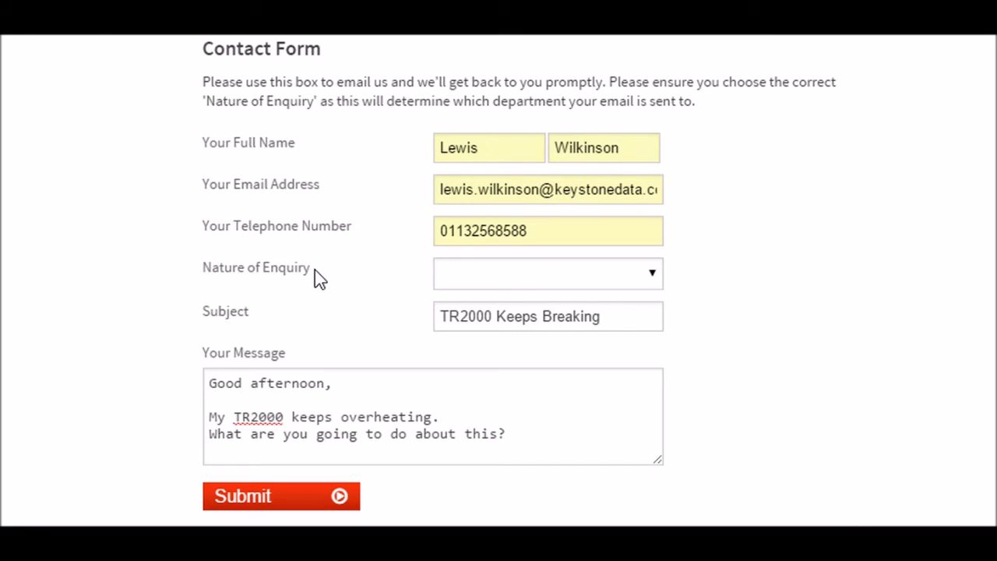
Set the Nature of Enquiry to Product Fault and continue with the TR2000 enquiry
left_click(546, 273)
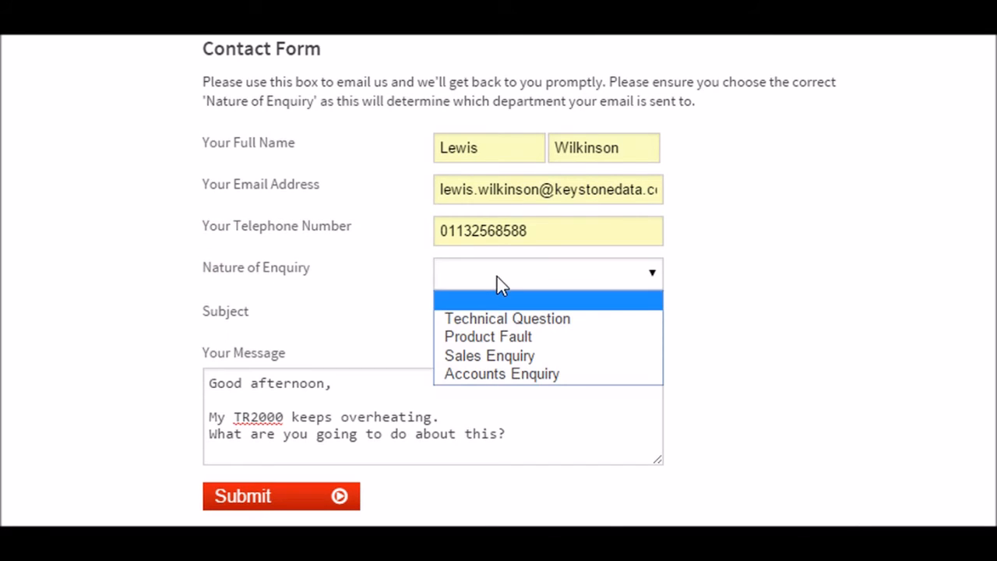
mouse_move(502, 374)
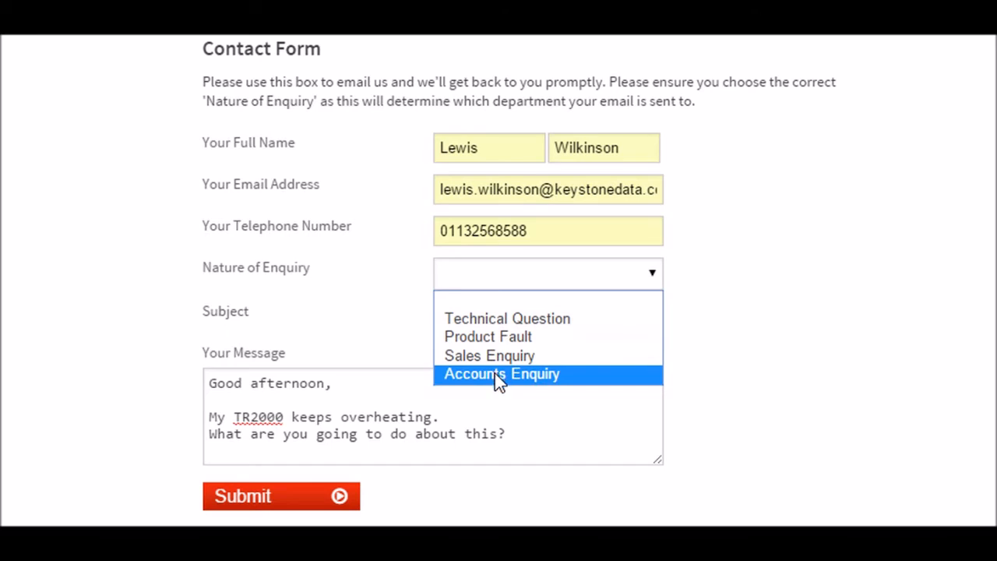
left_click(488, 337)
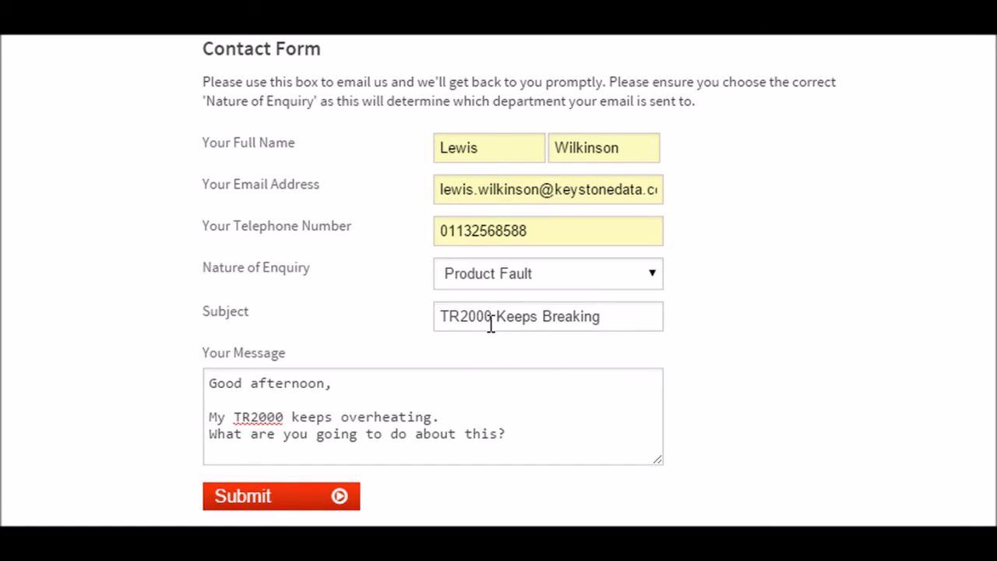
mouse_move(537, 286)
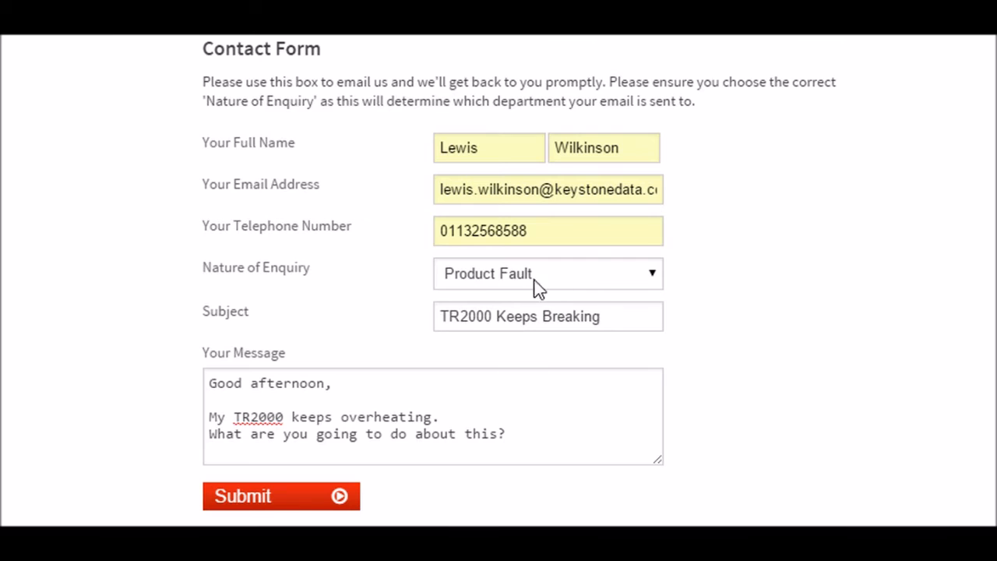
left_click(548, 274)
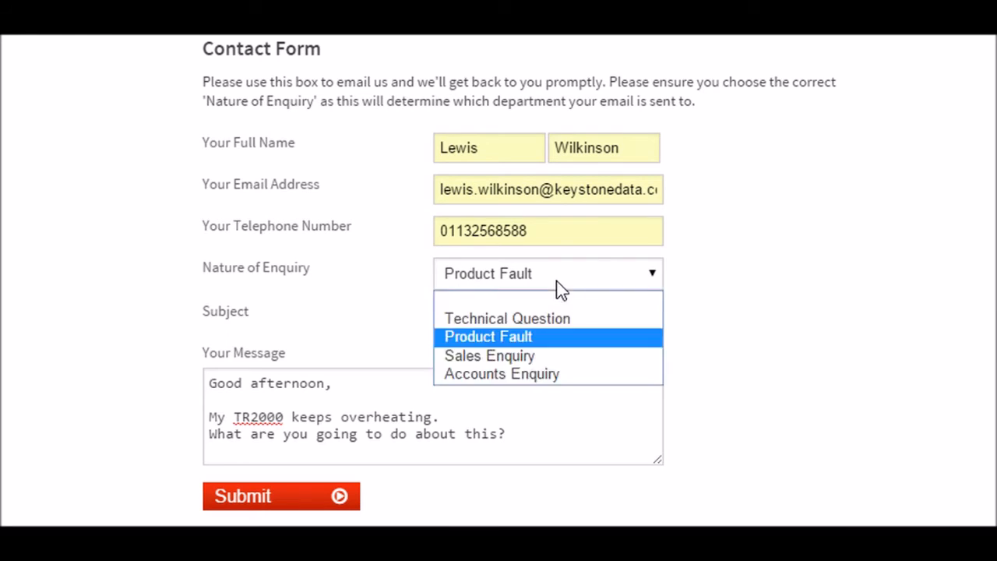
left_click(489, 337)
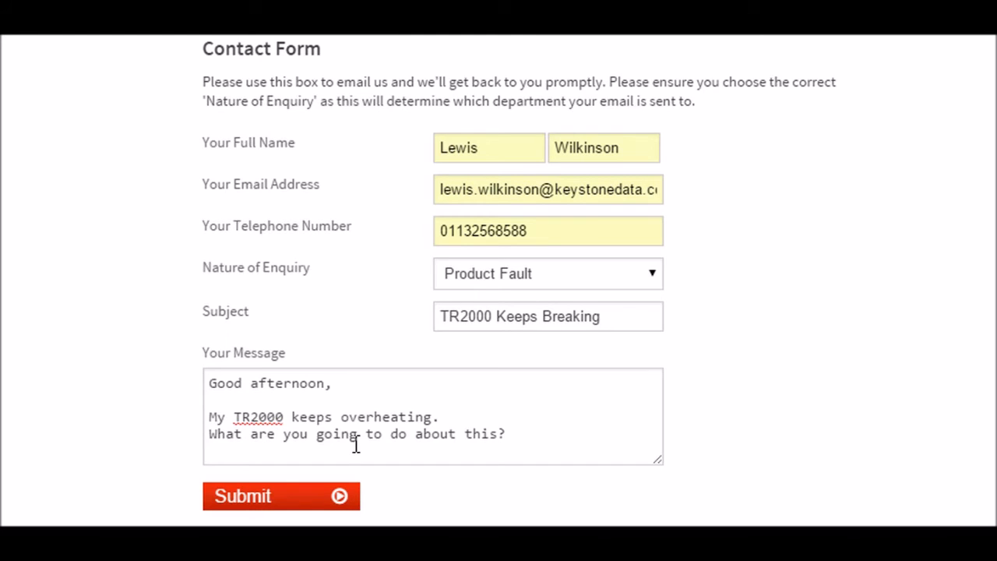
left_click(280, 495)
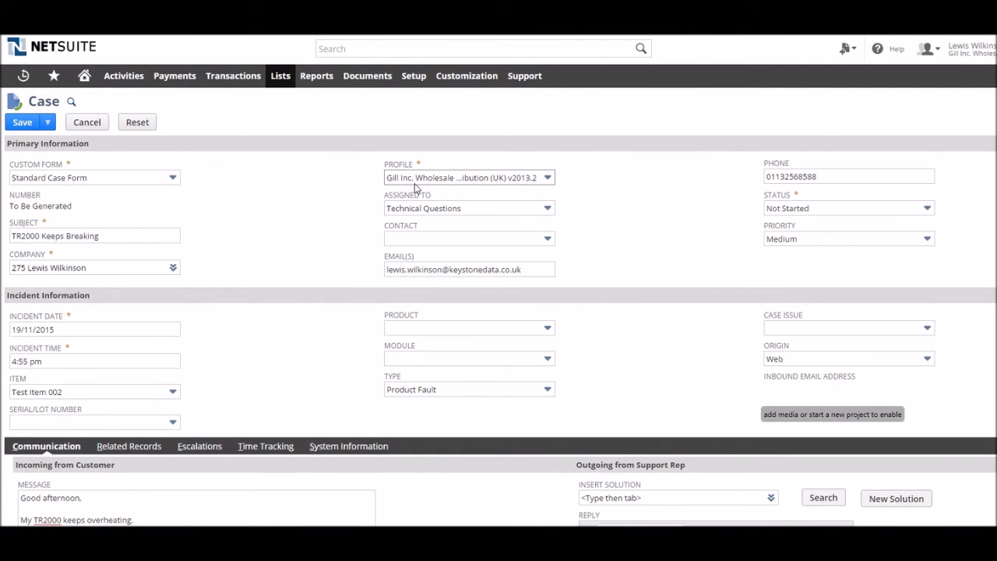
Check the case's Assigned To group and confirm its Origin is the web
left_click(467, 208)
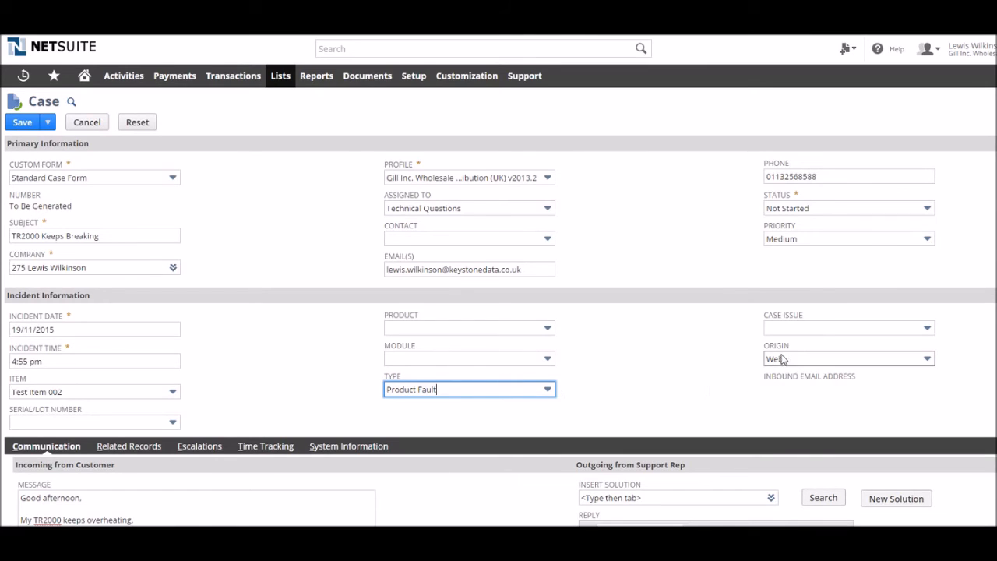
left_click(848, 358)
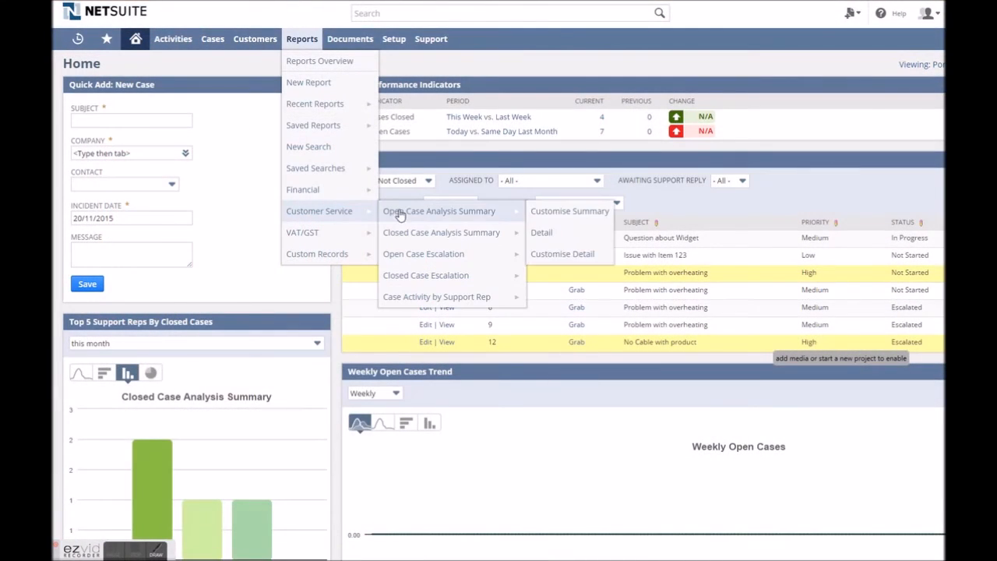
View the Open Case Analysis and Closed Case Analysis reports in summary and detail
left_click(439, 212)
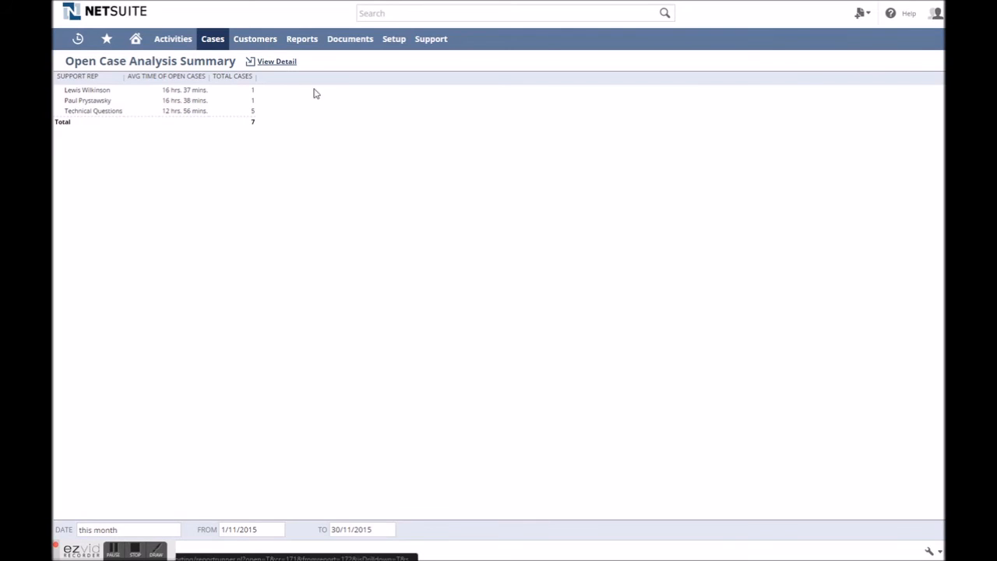
left_click(212, 37)
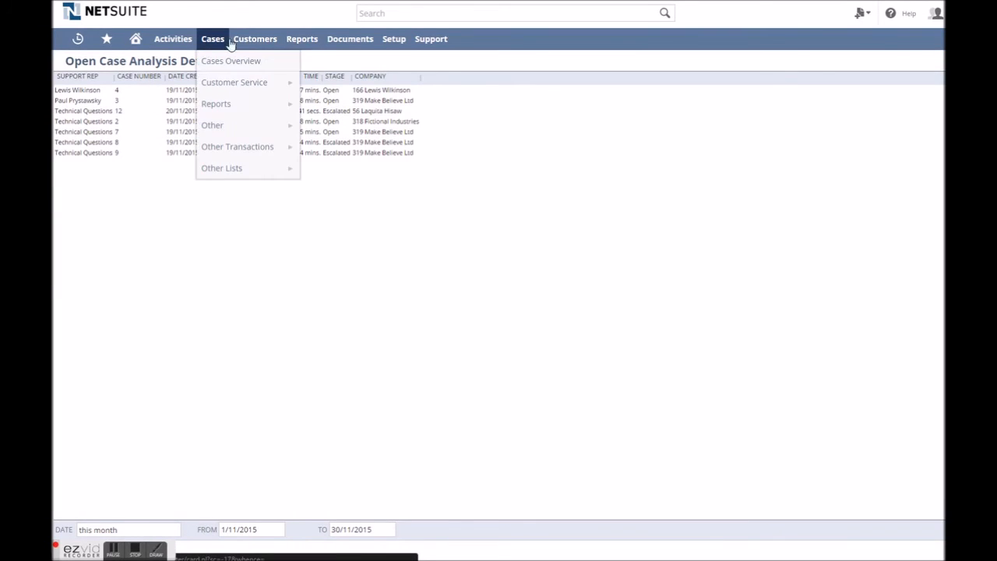
left_click(303, 37)
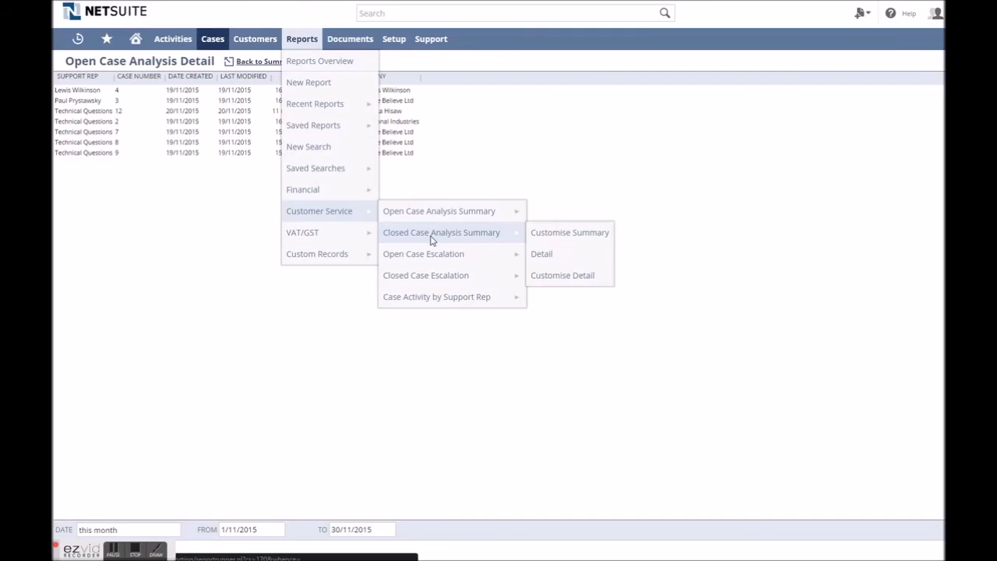
left_click(441, 232)
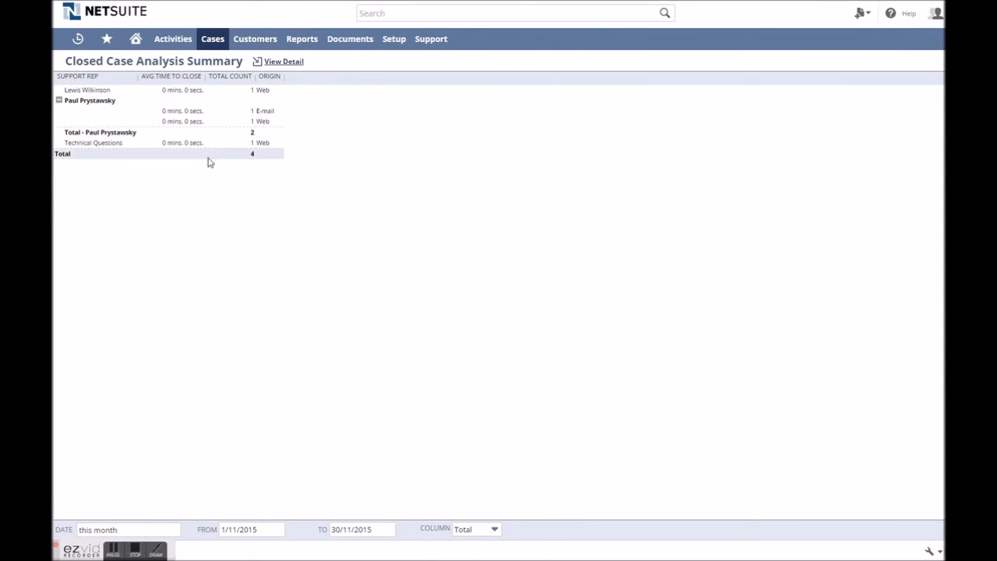
left_click(284, 61)
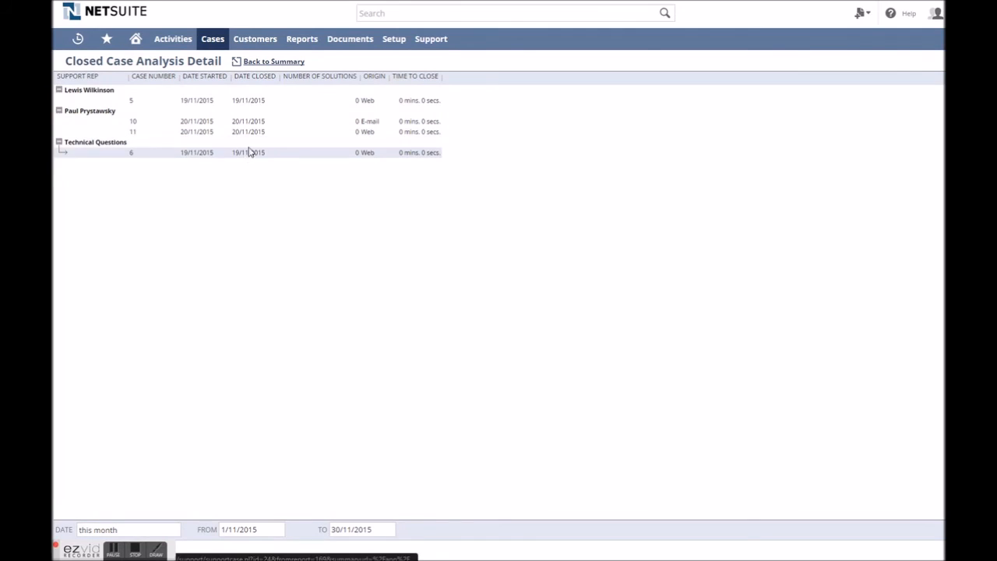
View the Case Activity by Support Rep report in summary and detail, then return to the reports menu
left_click(302, 37)
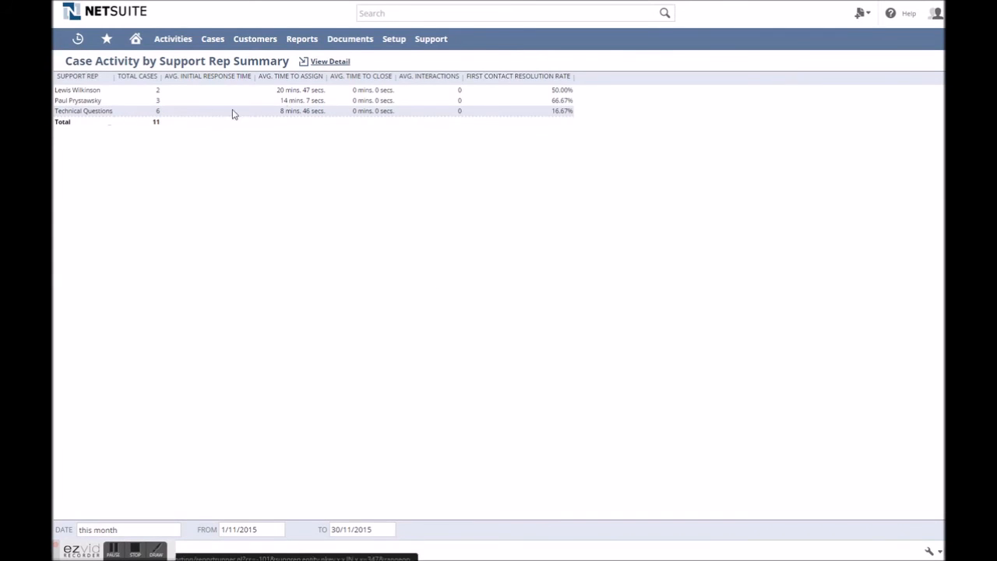
mouse_move(330, 67)
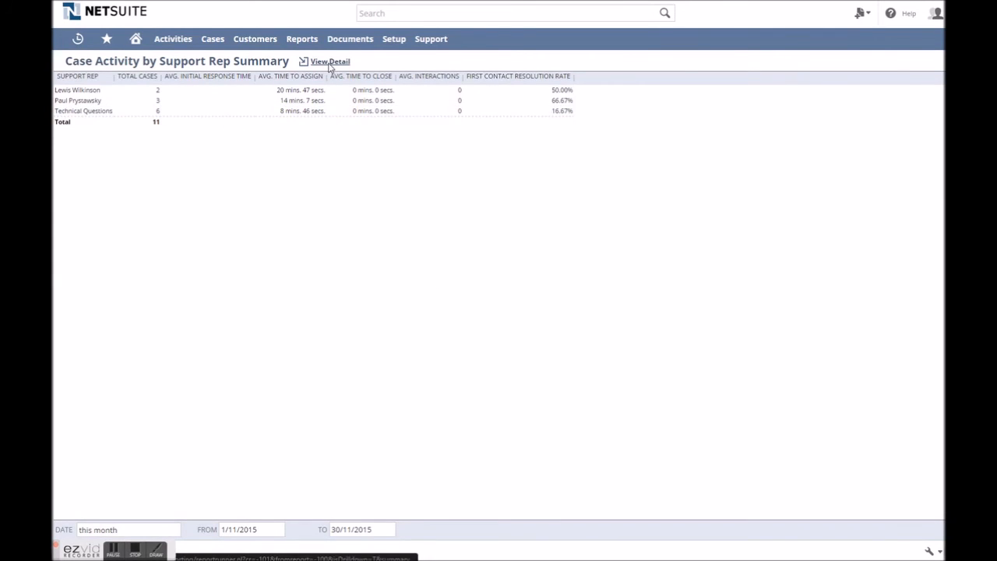
left_click(330, 62)
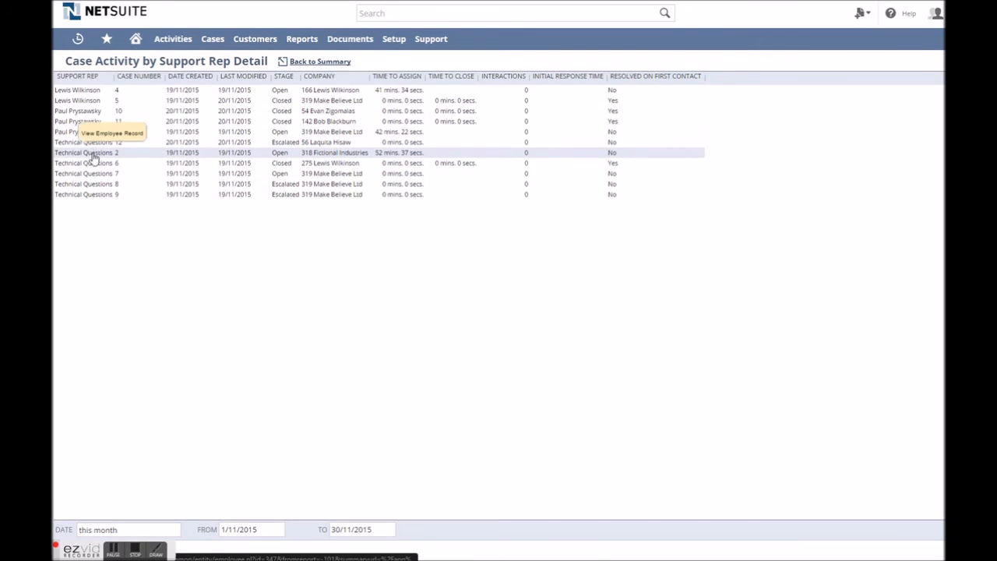
left_click(302, 37)
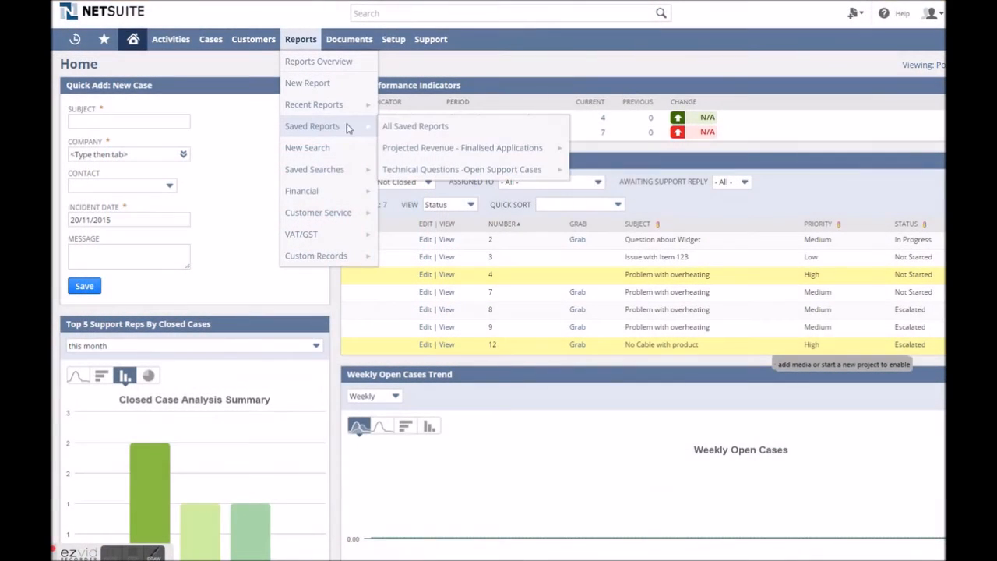
View the saved Technical Questions -Open Support Cases report and drill into the cases behind its total
left_click(461, 168)
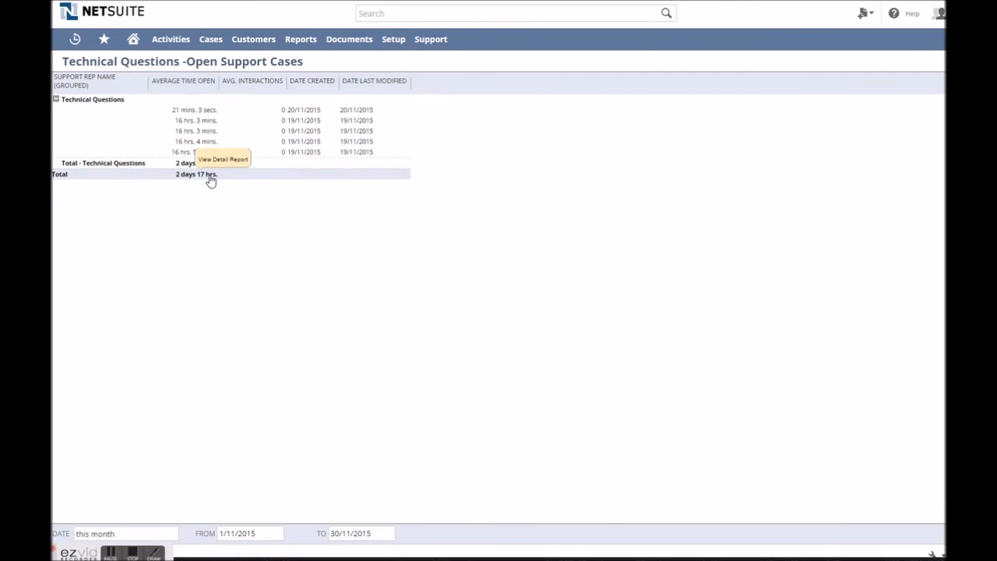
left_click(221, 159)
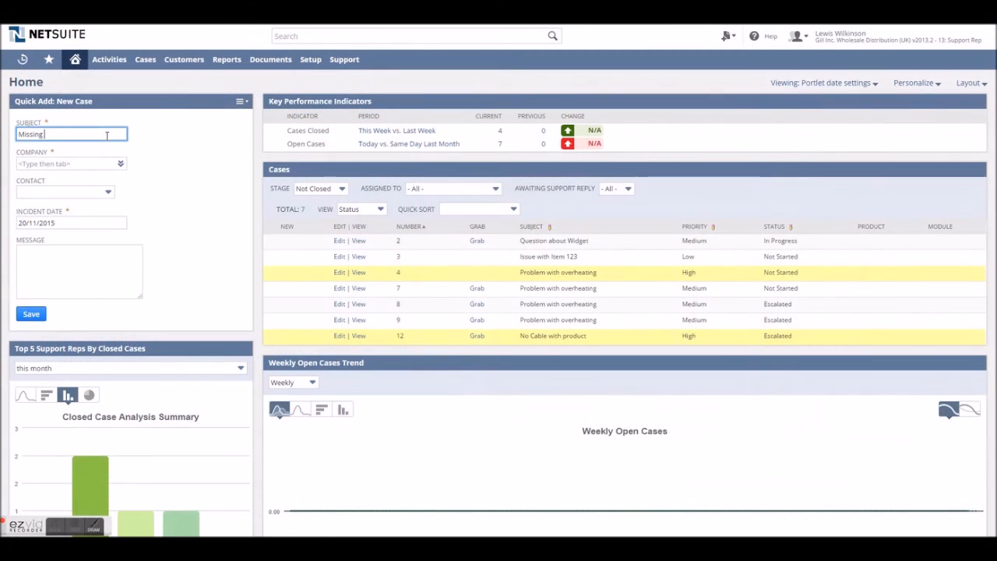
Quick-add a 'Missing cable on delivery' case for 319 Make Believe Ltd with its message
type("cable on delivery")
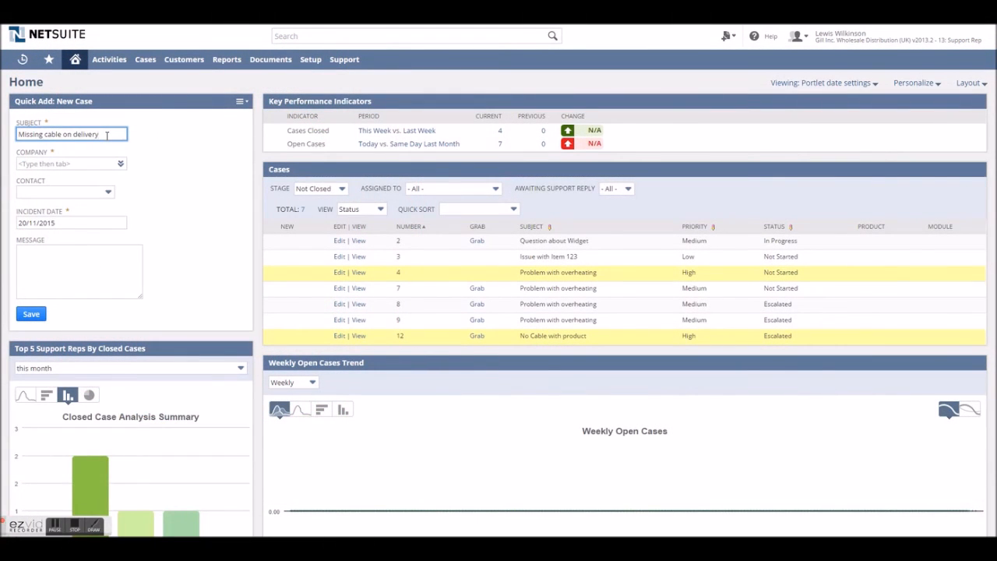
type("Mak")
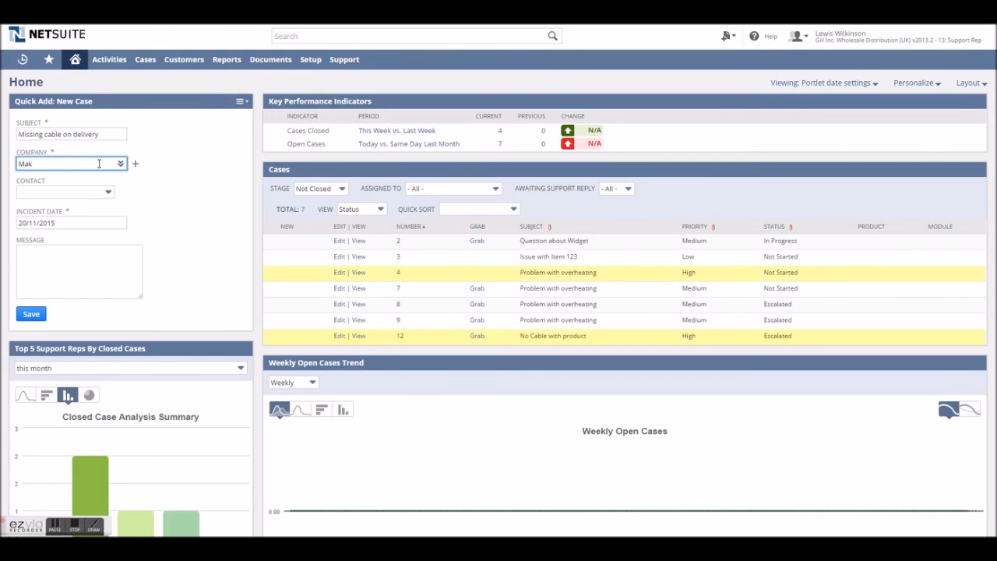
left_click(110, 178)
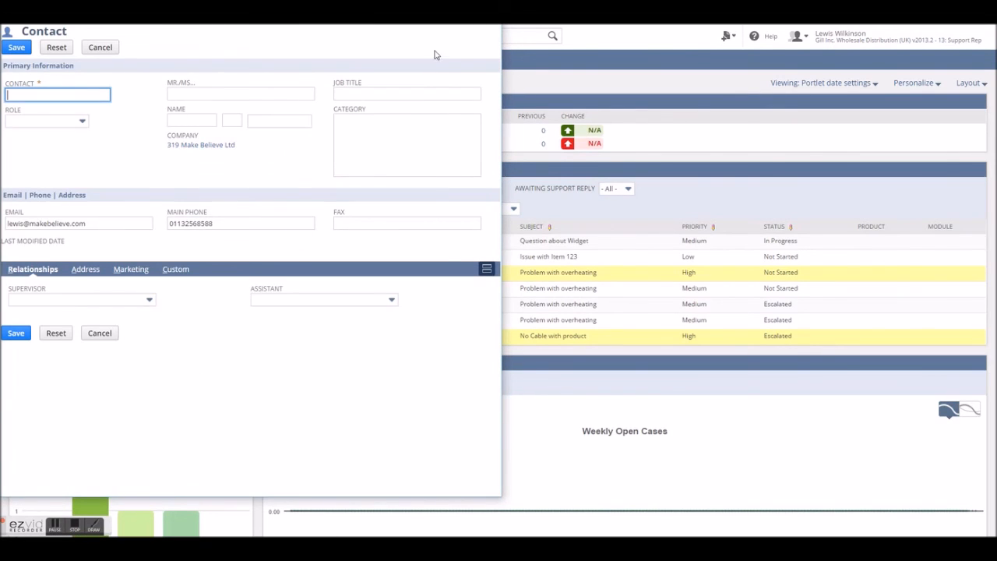
left_click(99, 47)
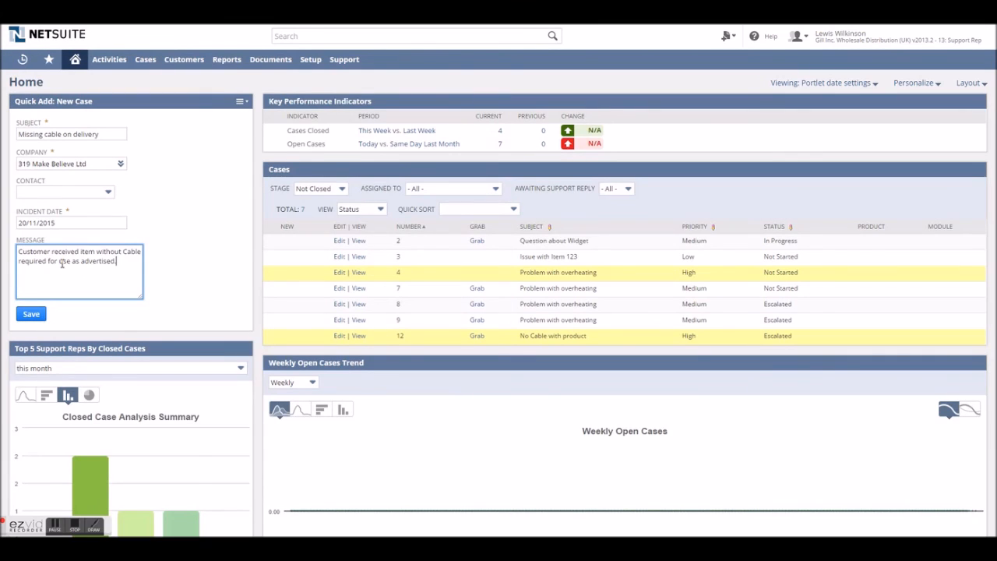
type("Will")
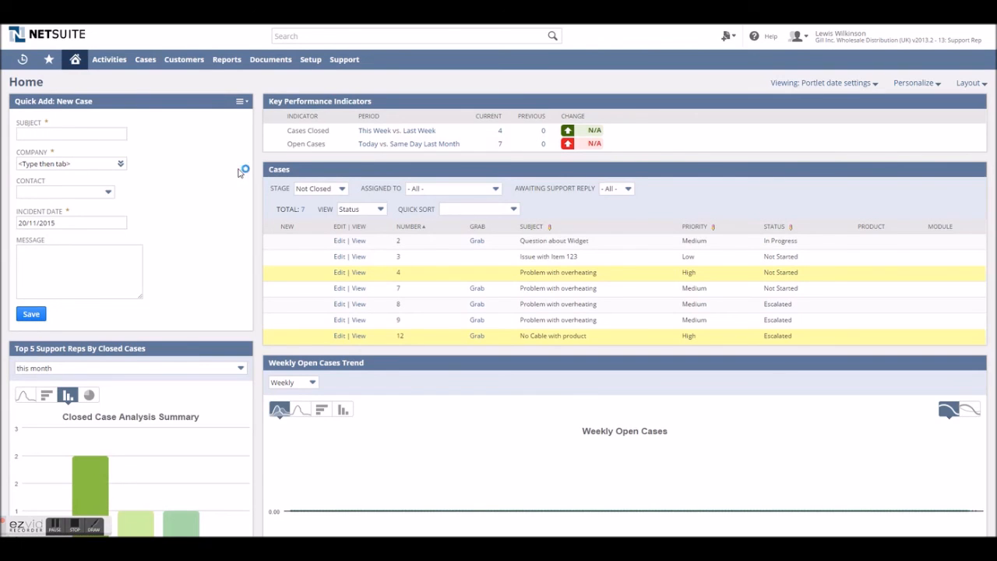
Refresh the Cases portlet so the new case appears in the open cases list
left_click(953, 170)
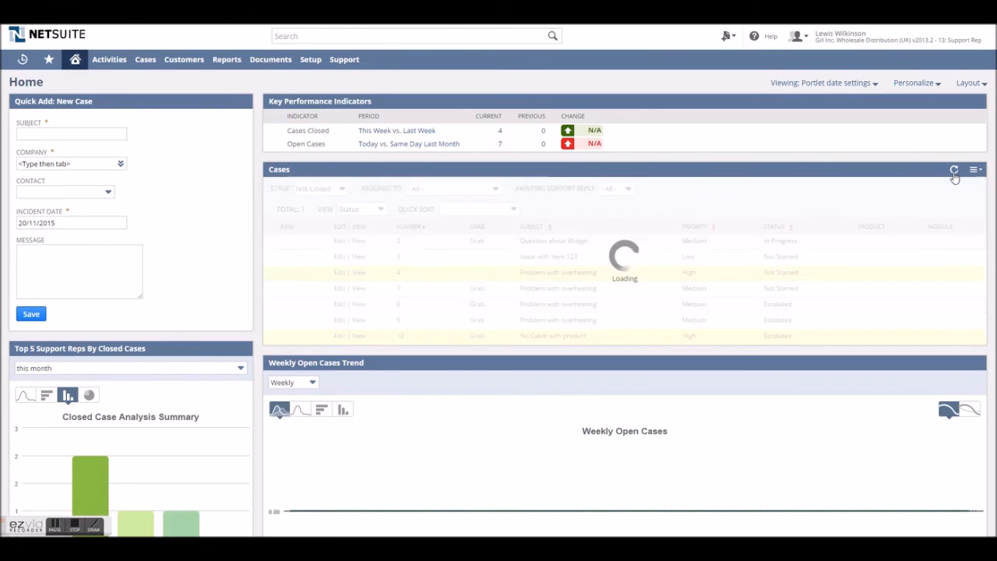
left_click(953, 170)
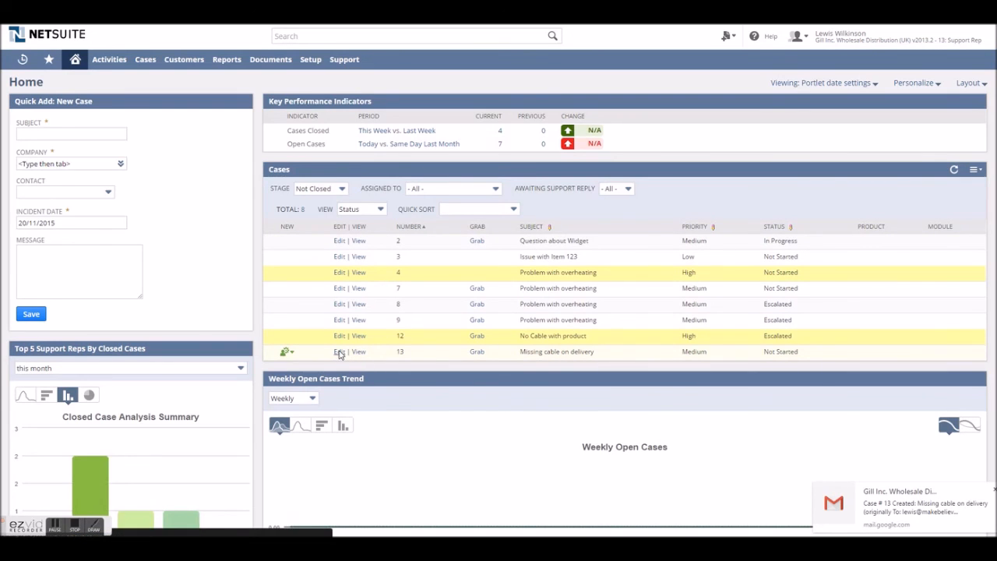
View case 13, Missing cable on delivery for 319 Make Believe Ltd
left_click(339, 352)
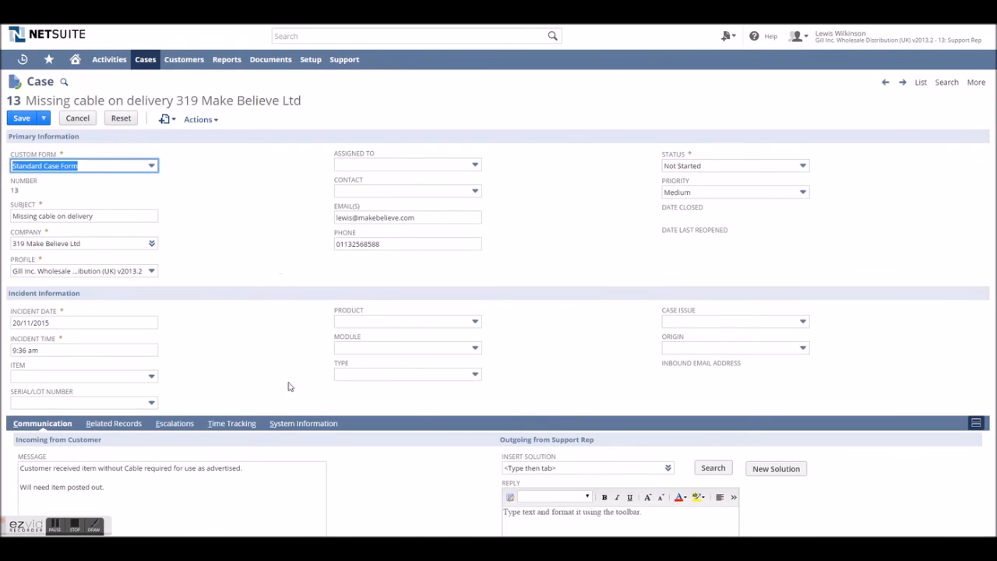
mouse_move(349, 294)
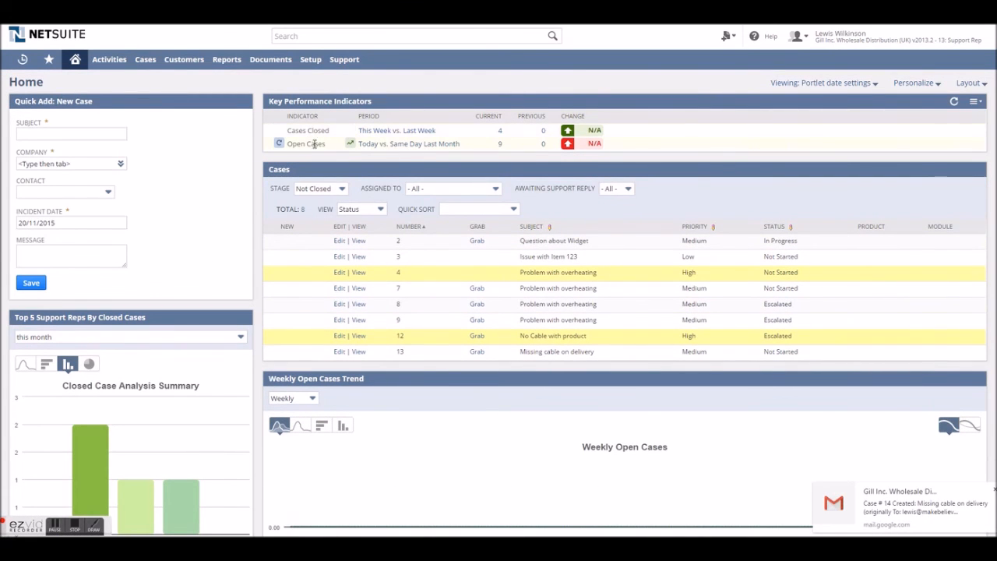
mouse_move(595, 144)
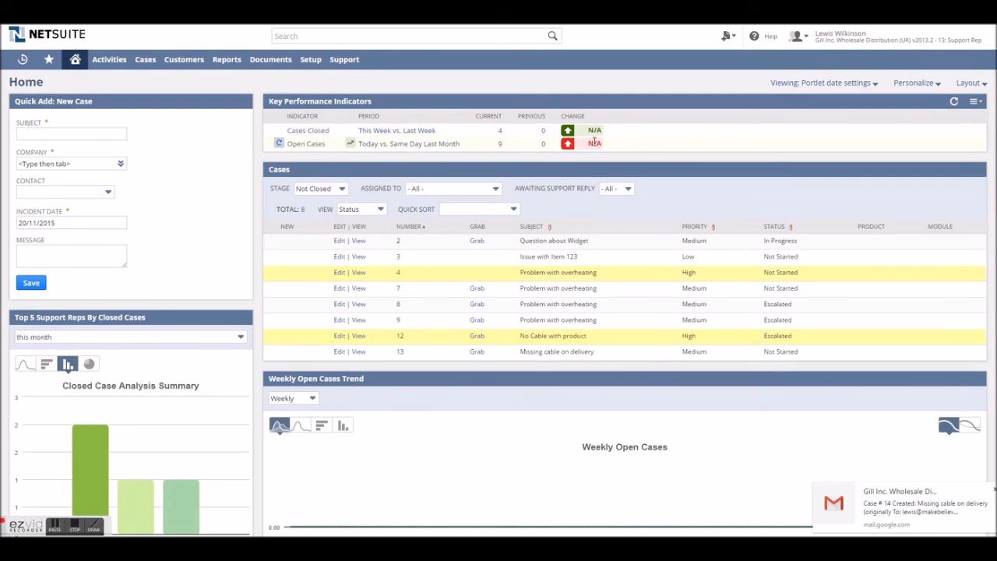